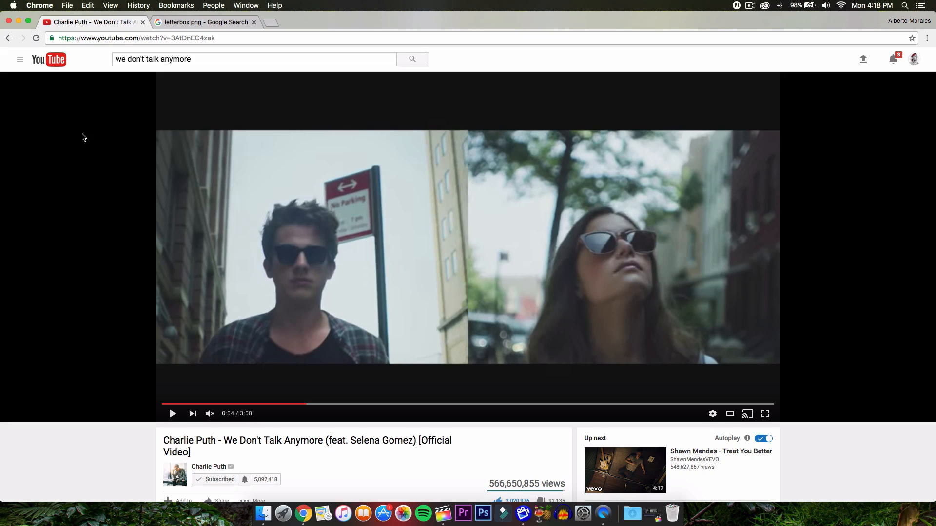
mouse_move(242, 340)
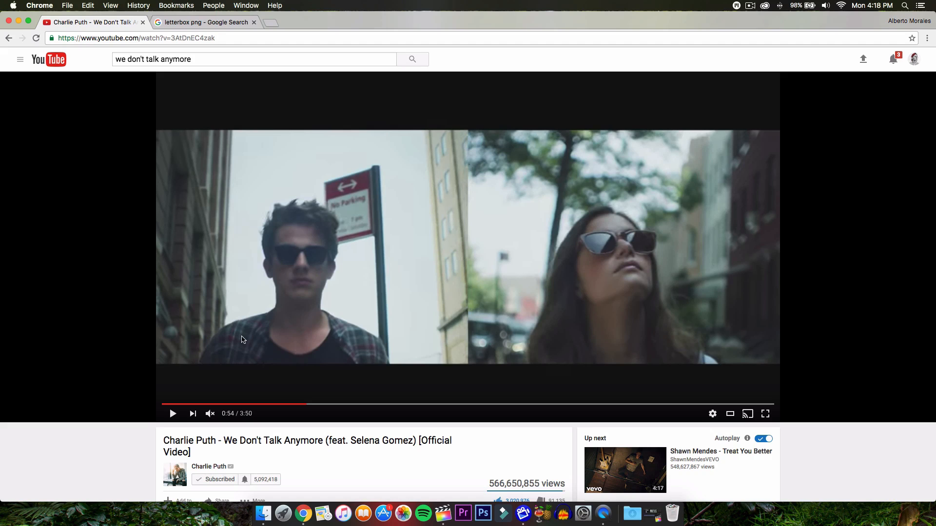
Replay the reference music video and pause on the split-screen street shot
left_click(172, 413)
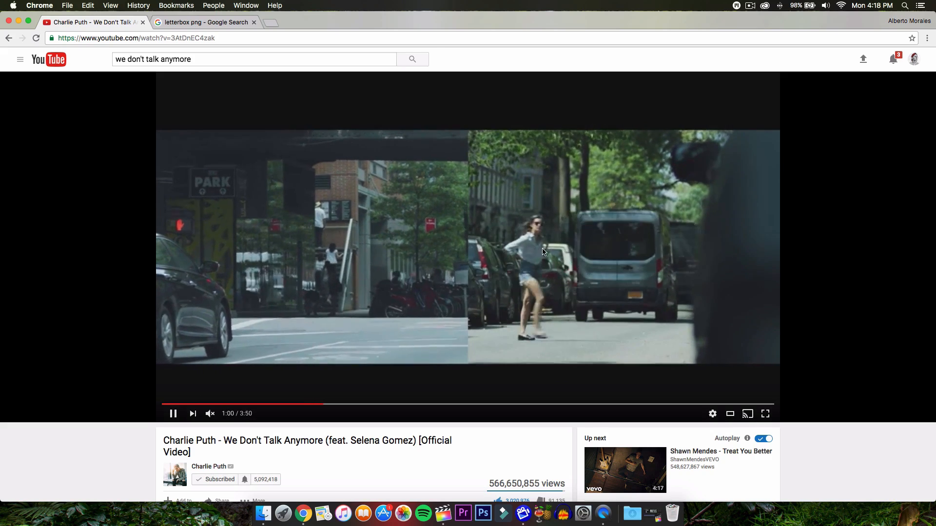
left_click(173, 413)
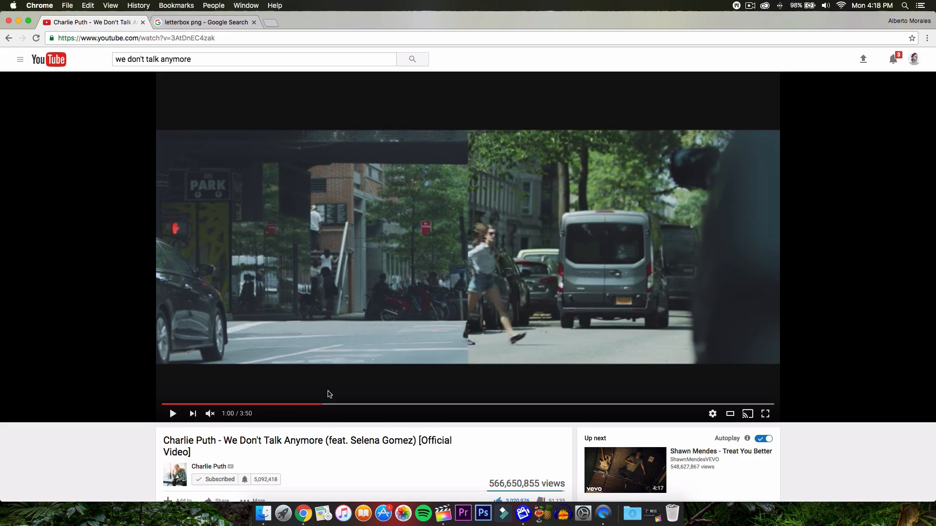
left_click(173, 413)
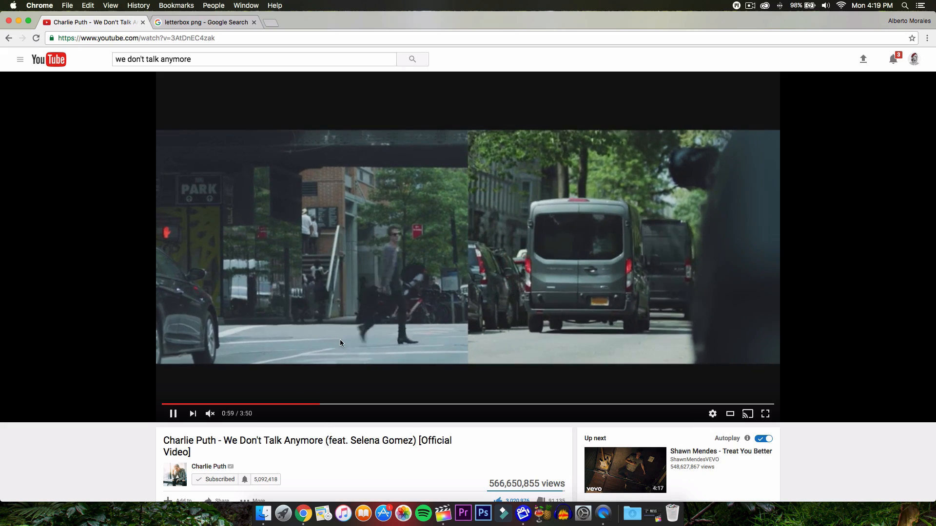
left_click(173, 413)
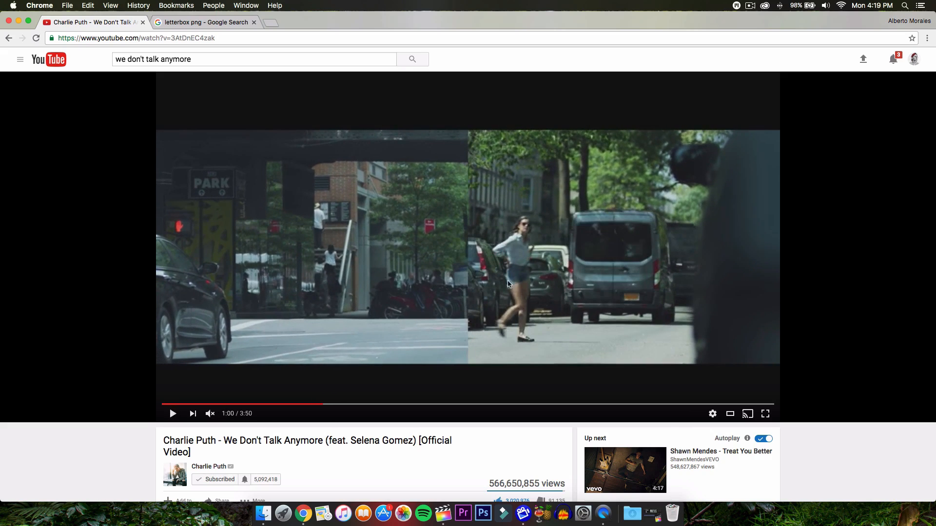
mouse_move(326, 383)
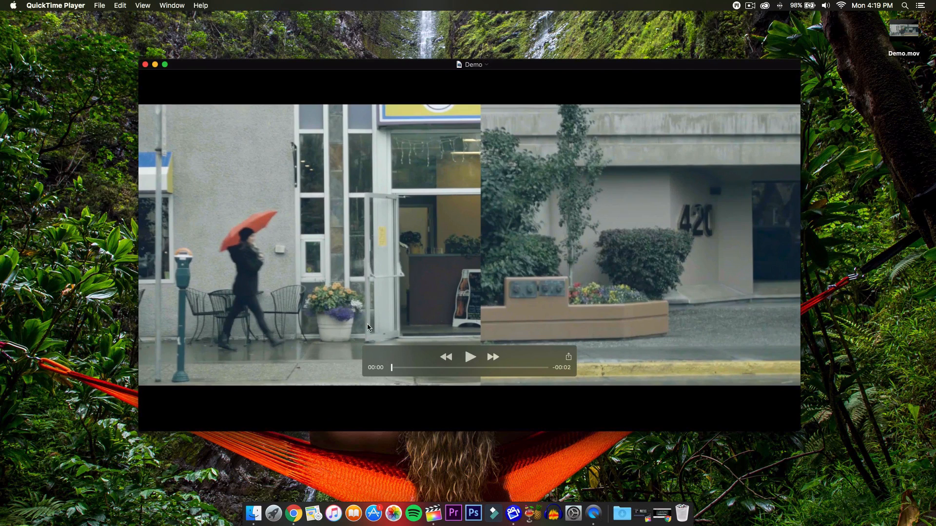
Review the demo clip, then place clip 588727353 into the empty Color Grade Music Video timeline
left_click(471, 357)
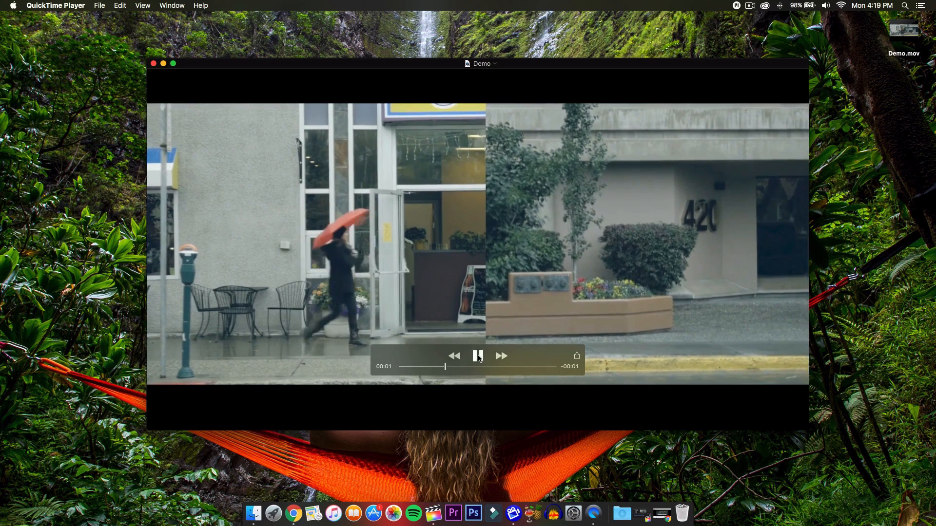
left_click(477, 356)
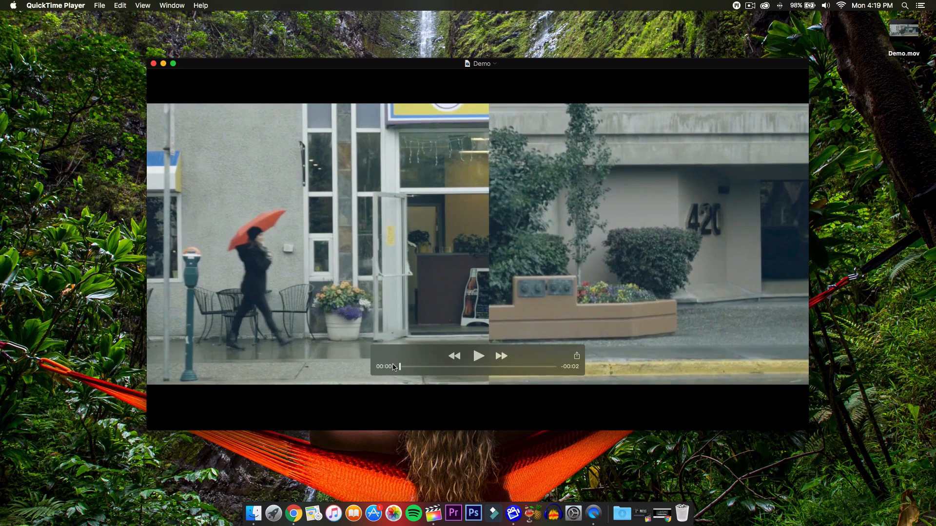
left_click(479, 355)
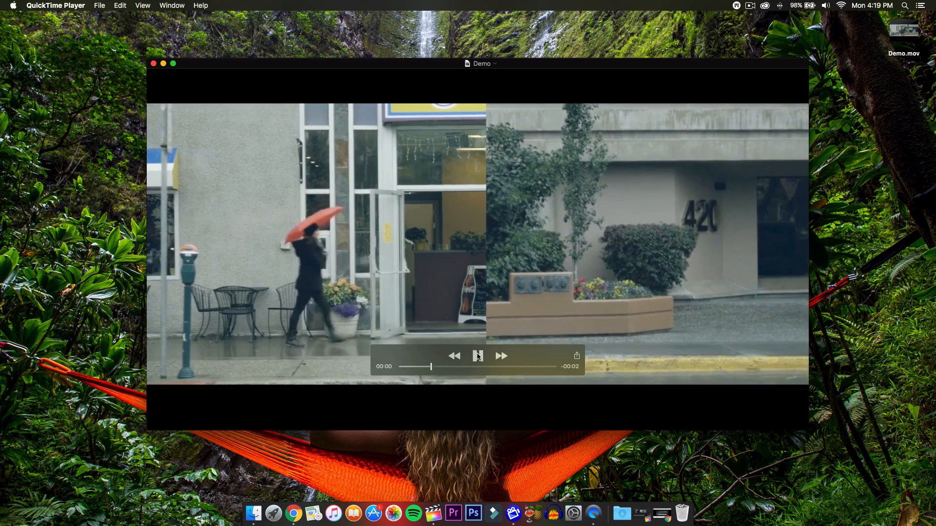
left_click(476, 356)
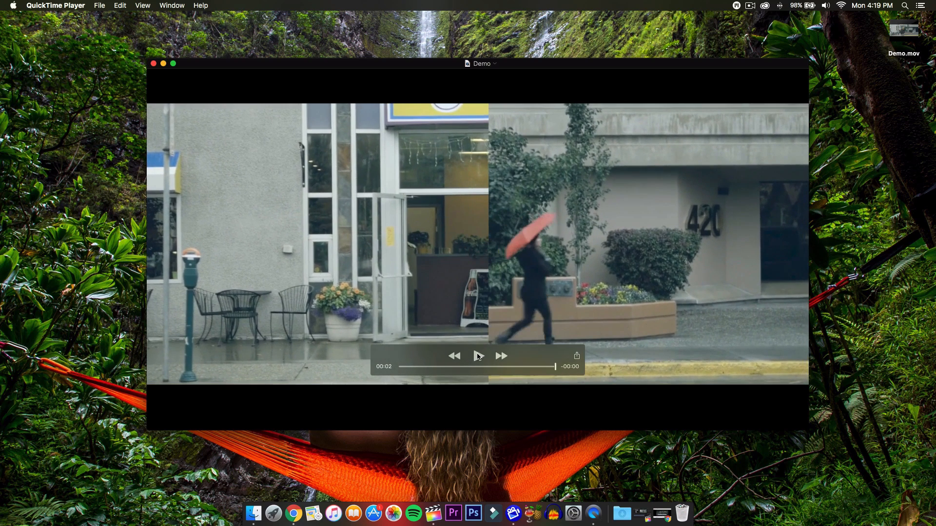
left_click(478, 356)
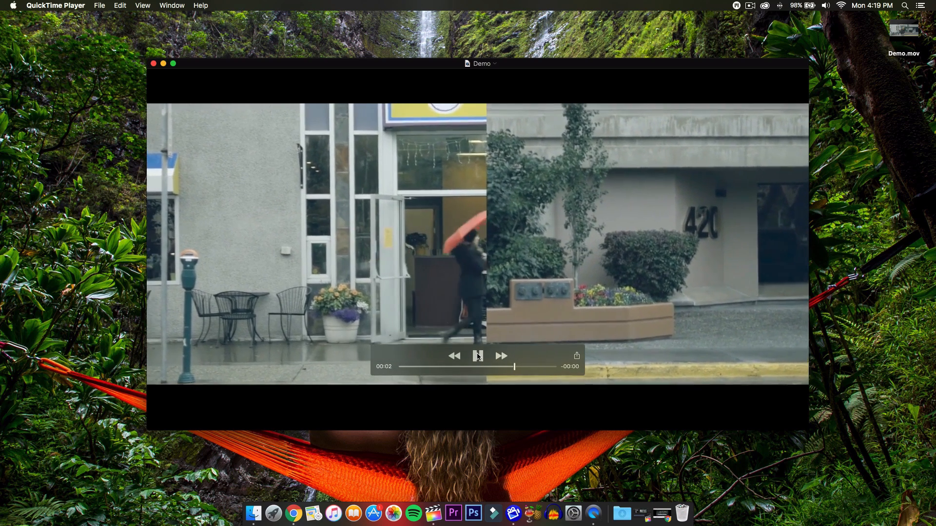
left_click(154, 63)
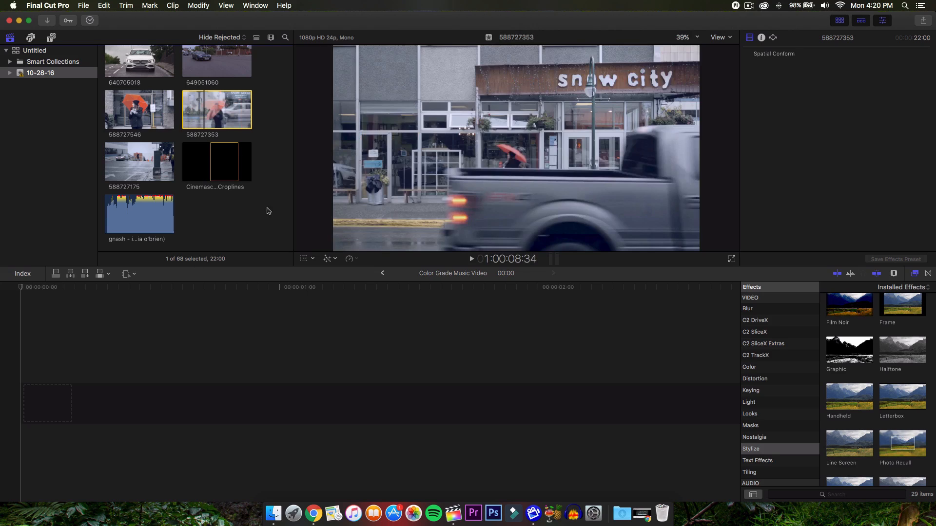
mouse_move(236, 107)
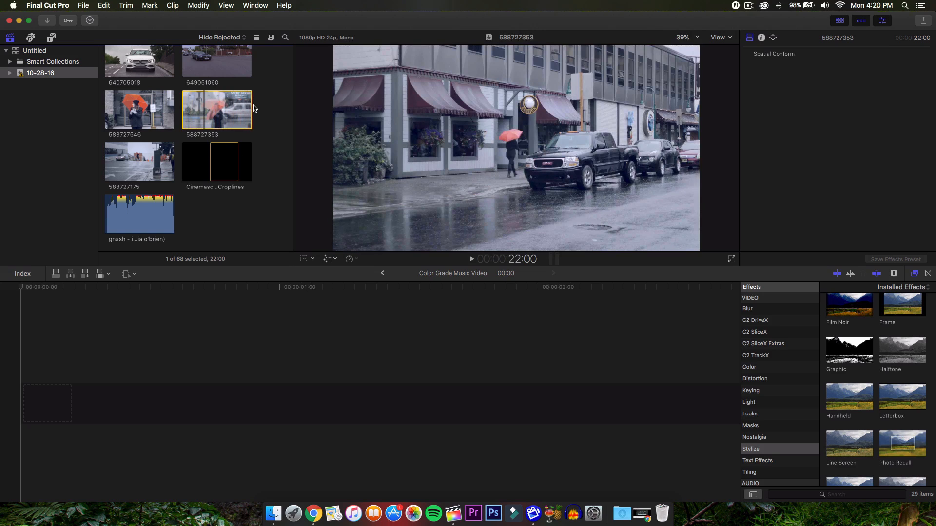
mouse_move(232, 108)
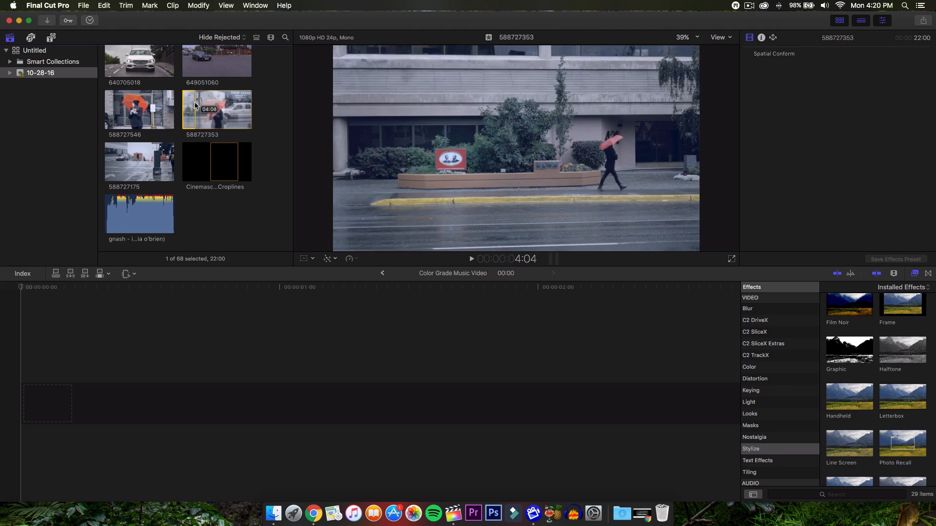
left_click_drag(216, 110, 47, 404)
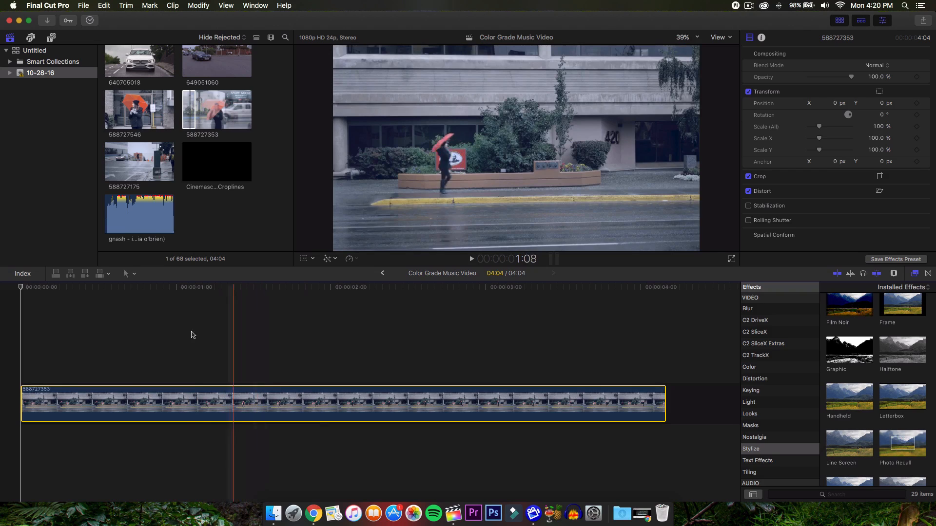
left_click(126, 273)
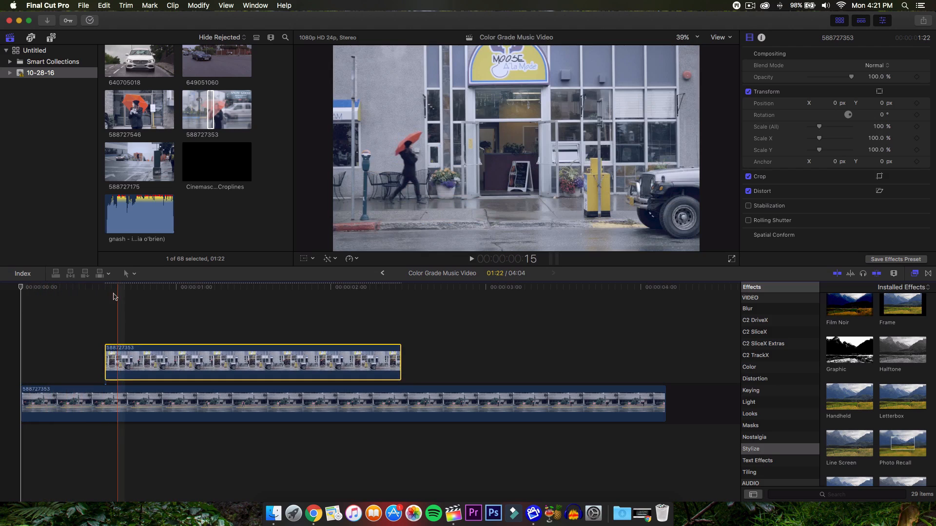
Position the connected copy of 588727353 to start near 1:18 and scrub where the two clips overlap
left_click(35, 291)
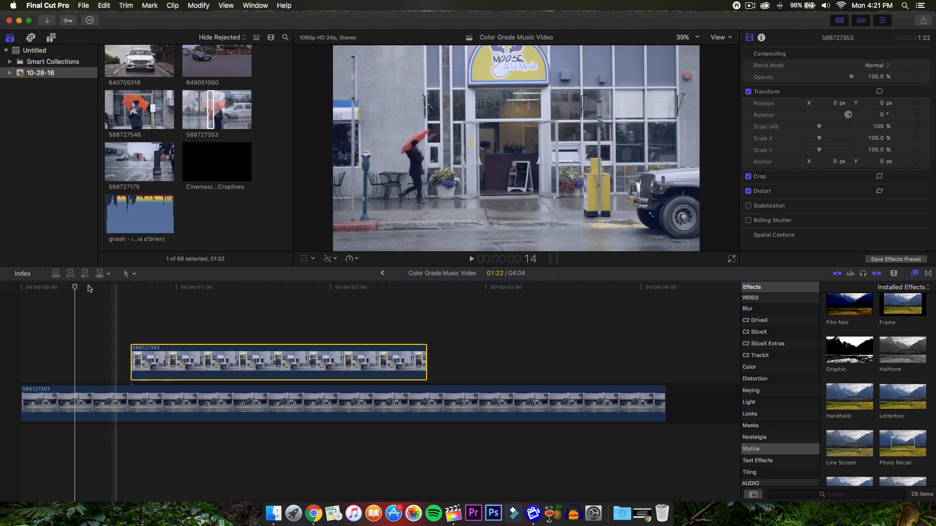
left_click(86, 287)
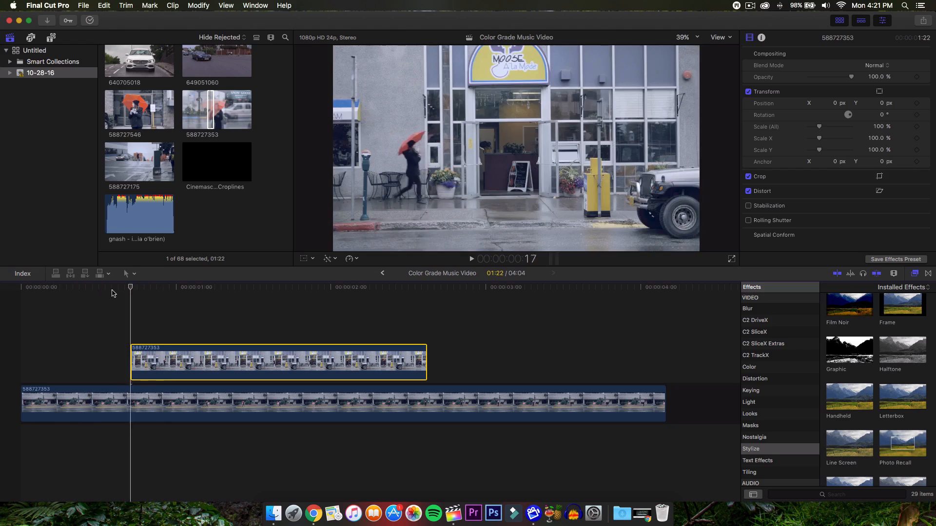
left_click(56, 288)
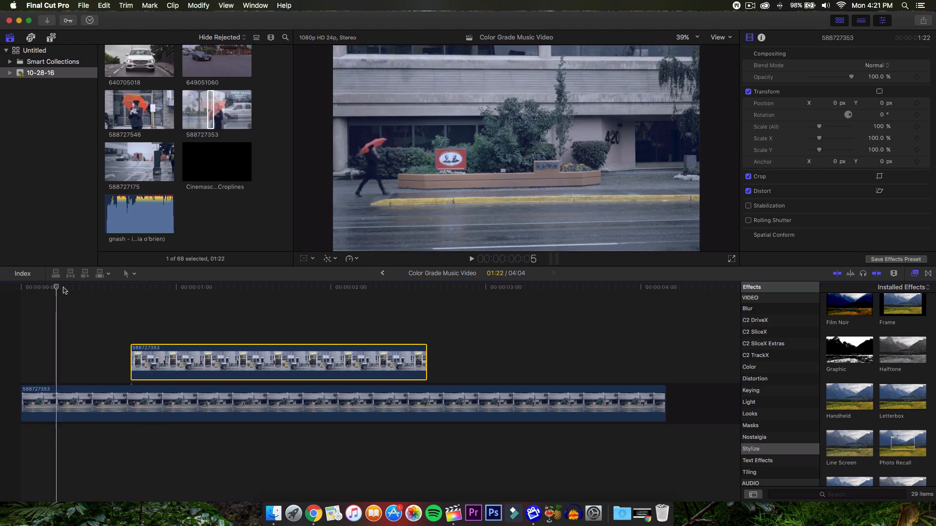
left_click(141, 358)
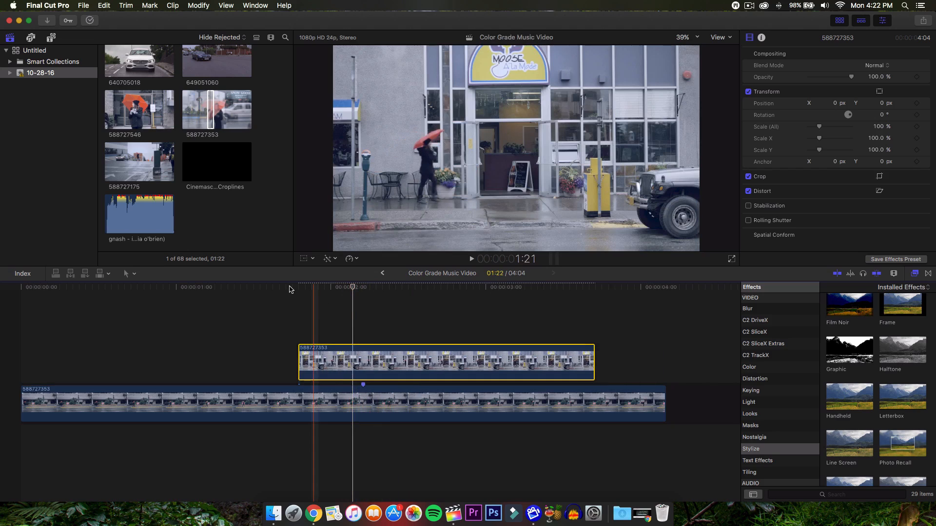
left_click(468, 287)
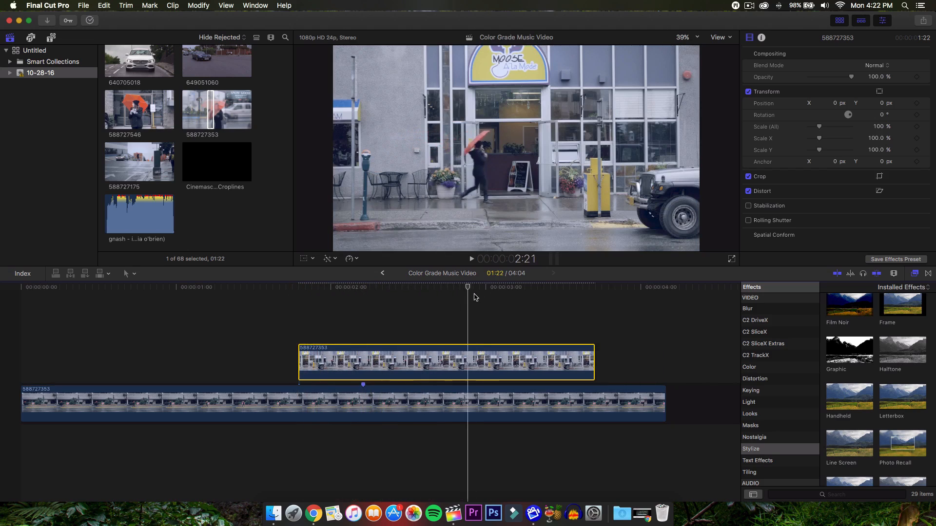
left_click(513, 287)
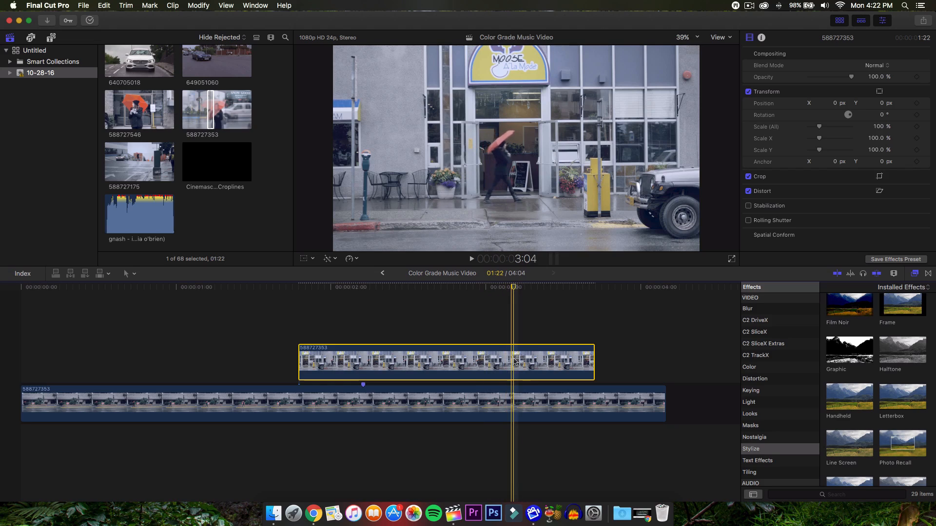
mouse_move(514, 348)
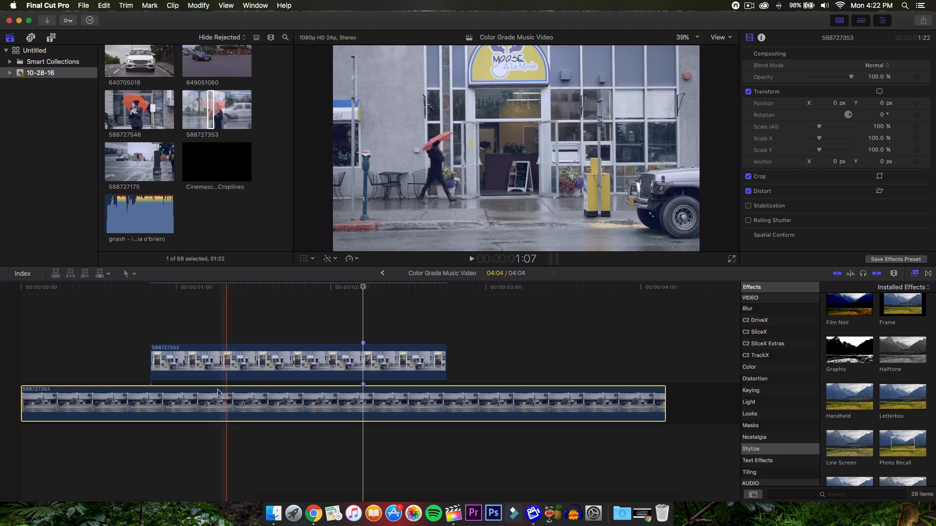
Apply the Draw Mask effect from the Masking category to the upper shop clip
left_click(286, 361)
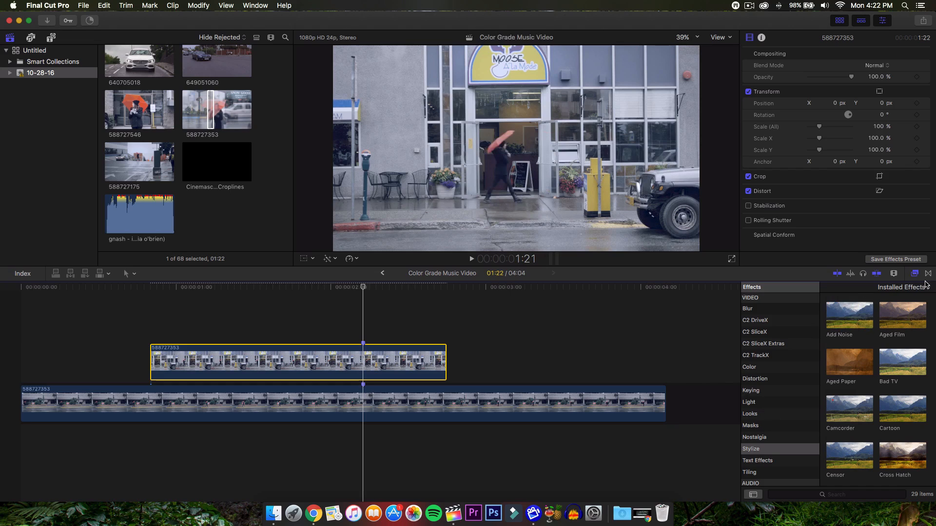
mouse_move(758, 426)
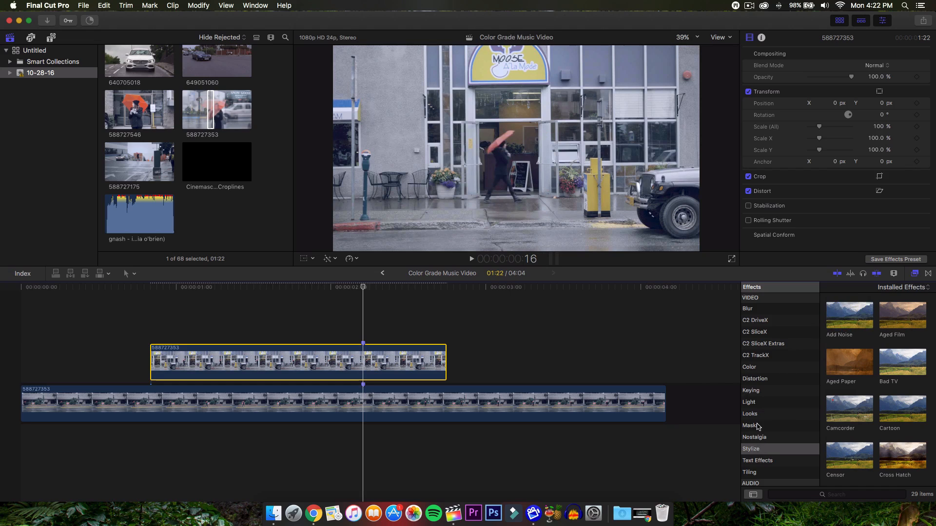
left_click(751, 425)
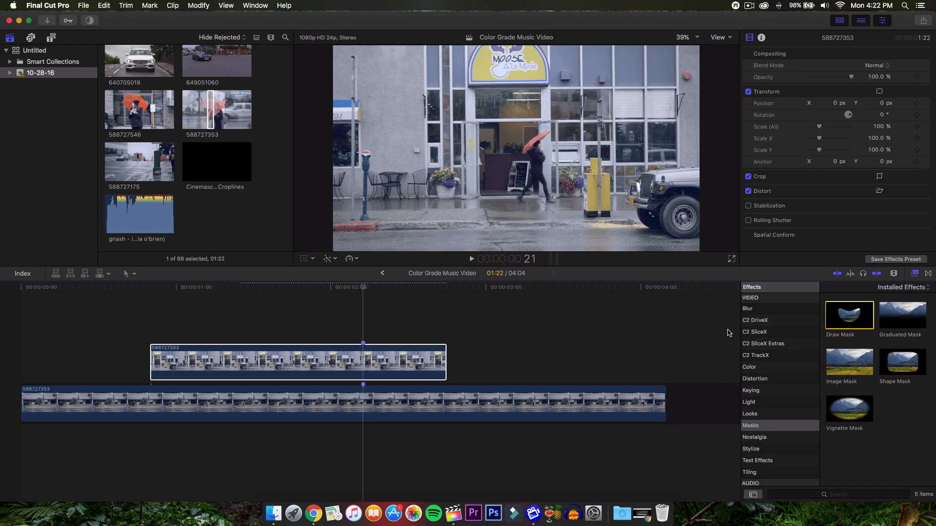
left_click_drag(849, 315, 417, 355)
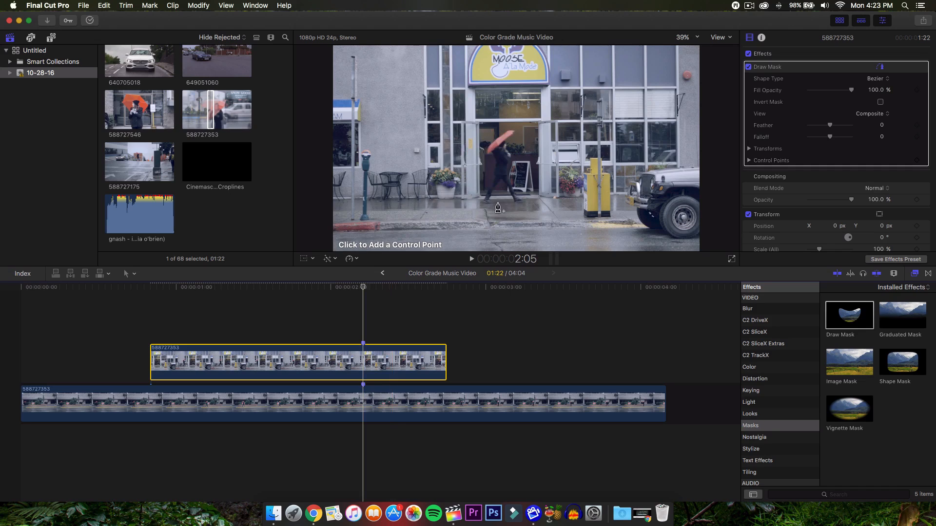
At 25% viewer zoom, draw a closed Linear mask down the centre covering the left half
left_click(686, 38)
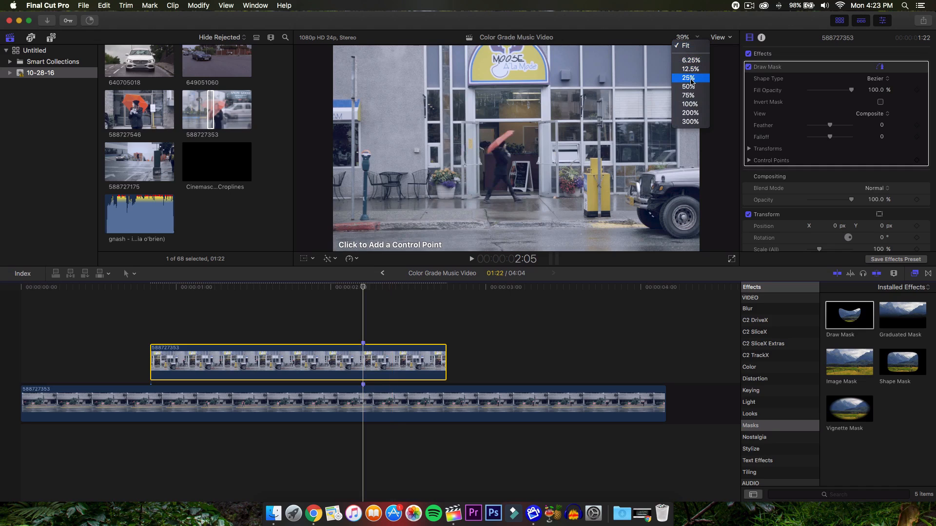
left_click(688, 78)
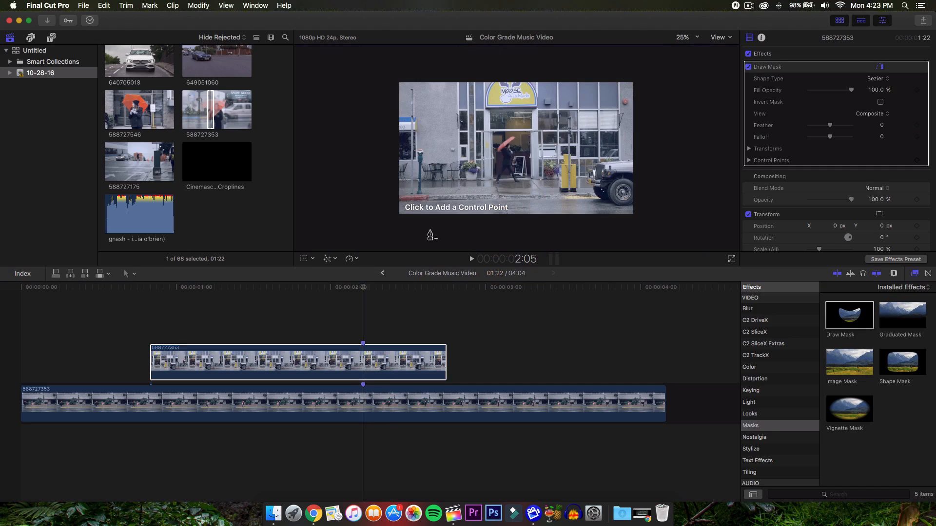
mouse_move(526, 79)
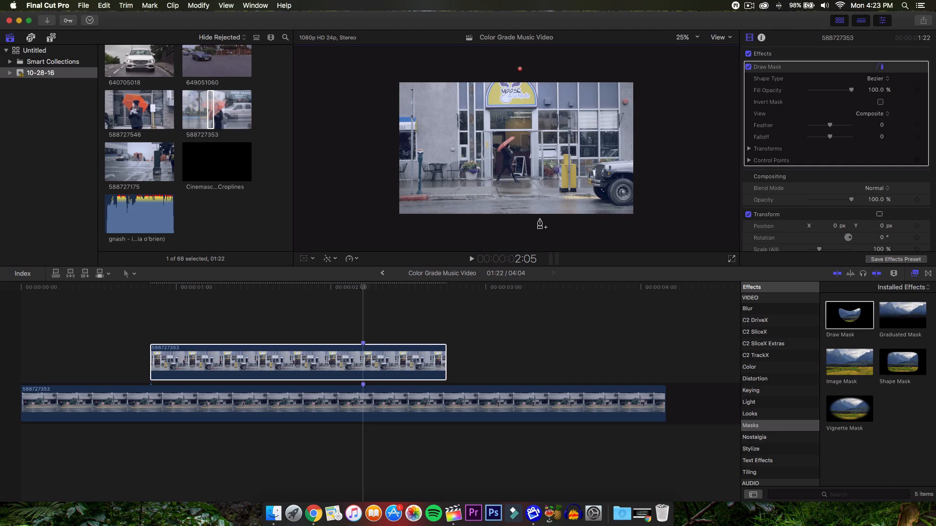
mouse_move(521, 224)
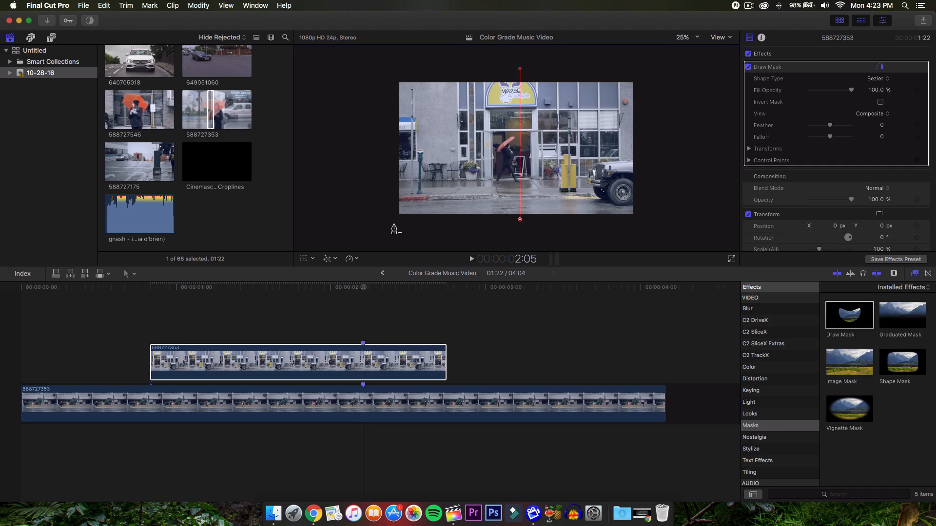
left_click(519, 219)
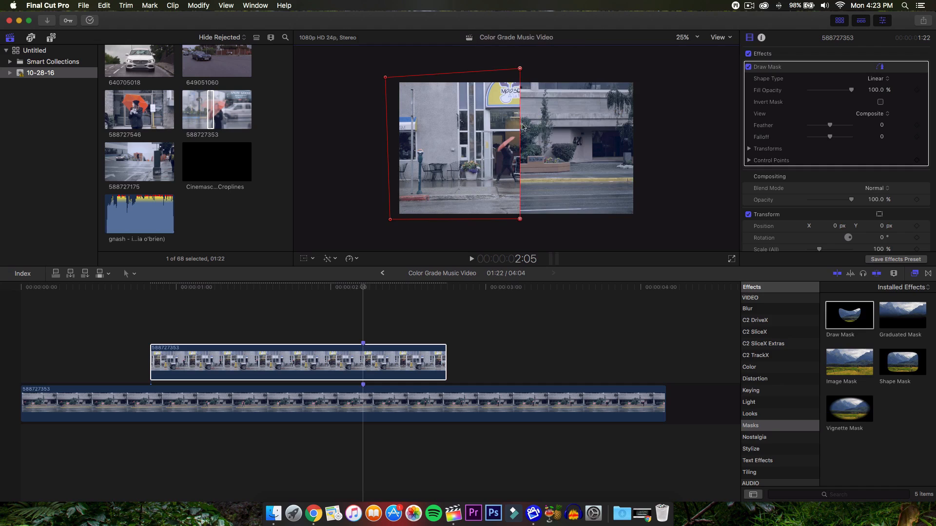
left_click(683, 37)
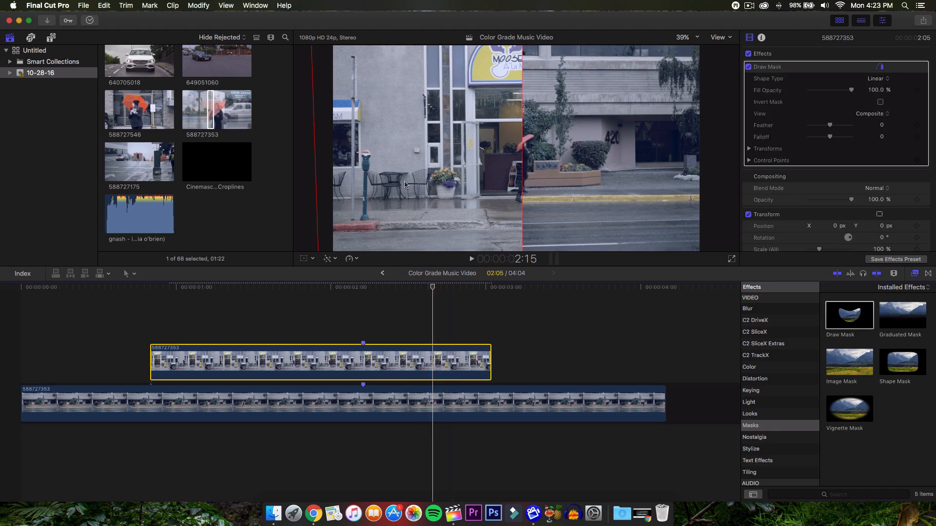
mouse_move(455, 109)
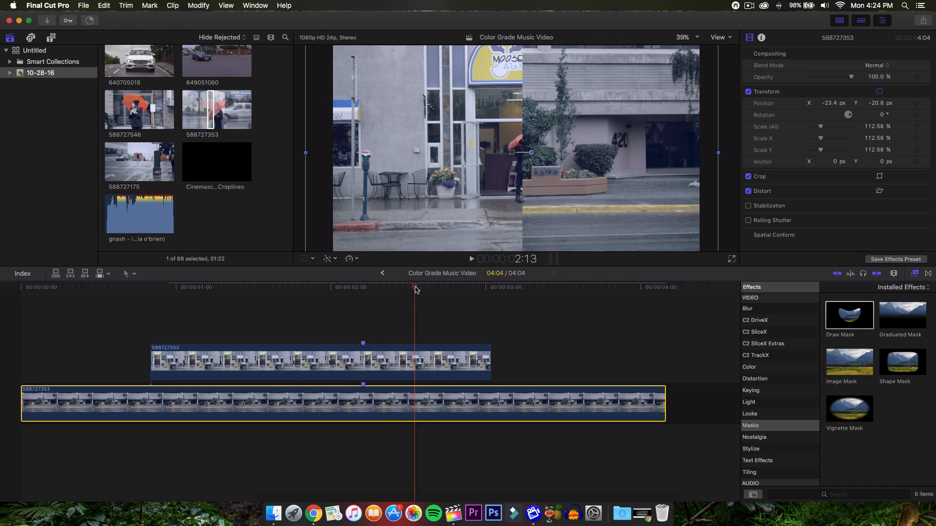
Scale the street clip to 120% and reposition it to line up beside the shop half
left_click_drag(511, 153, 519, 145)
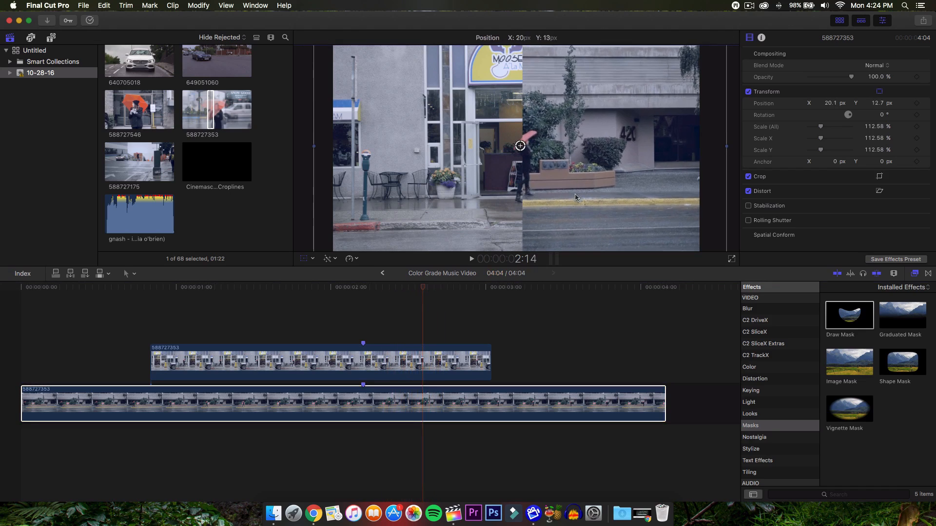
left_click_drag(520, 146, 513, 151)
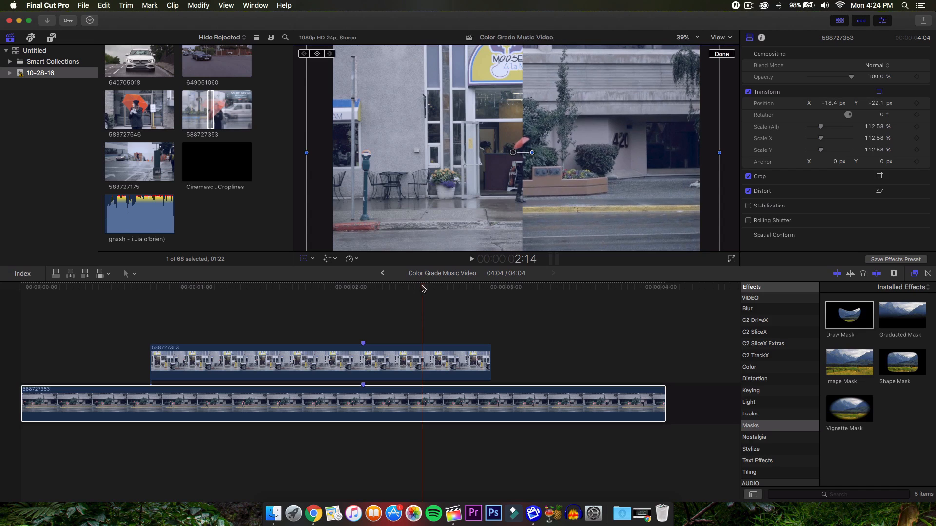
left_click(458, 292)
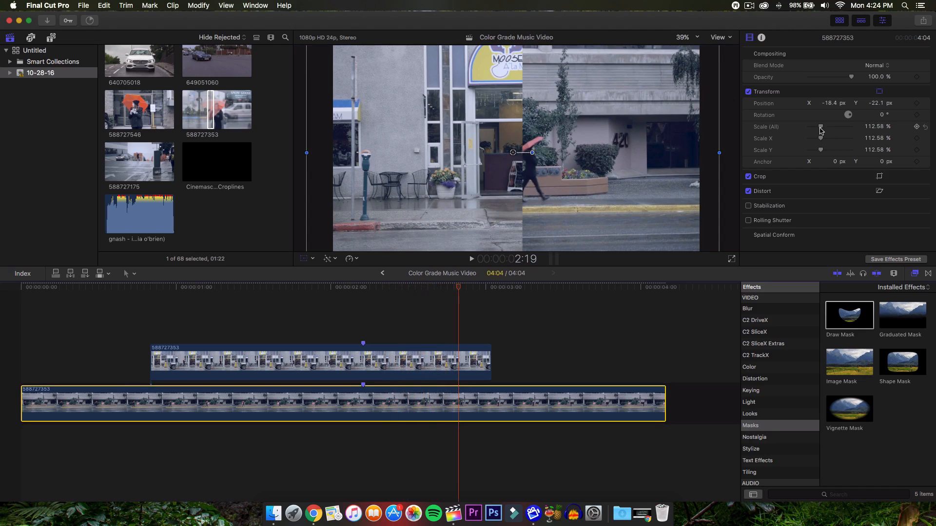
left_click_drag(820, 126, 822, 125)
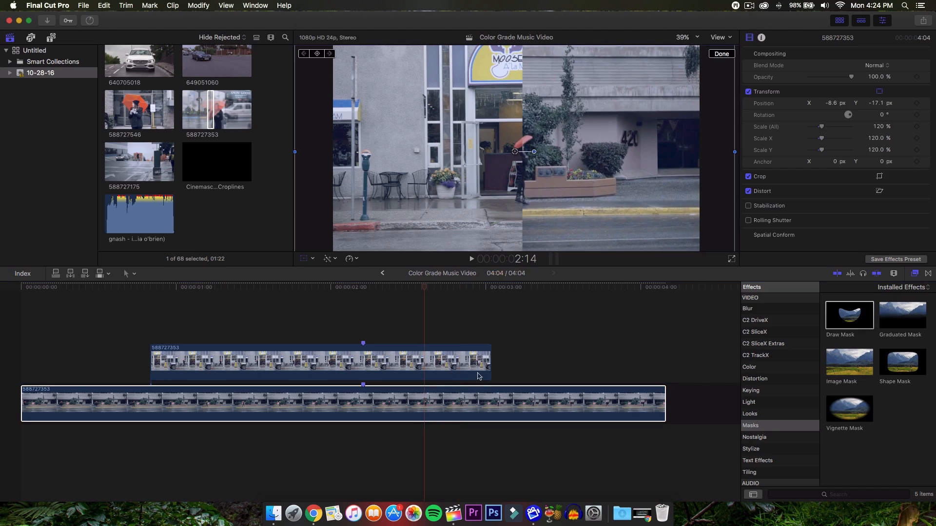
mouse_move(427, 292)
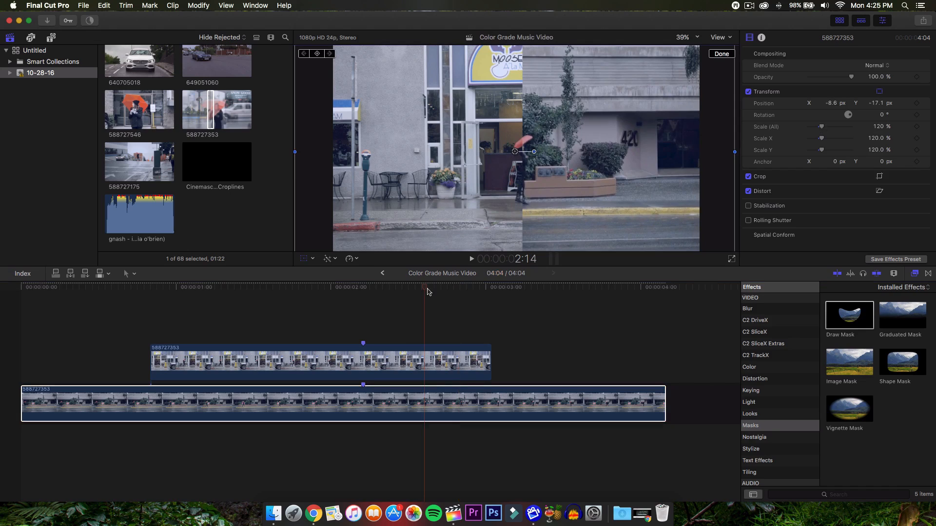
left_click(411, 287)
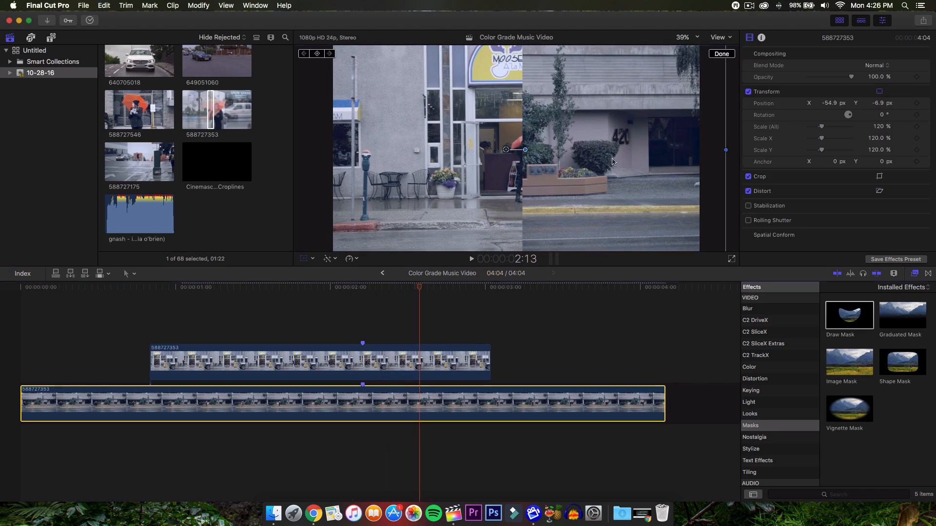
left_click_drag(515, 149, 516, 149)
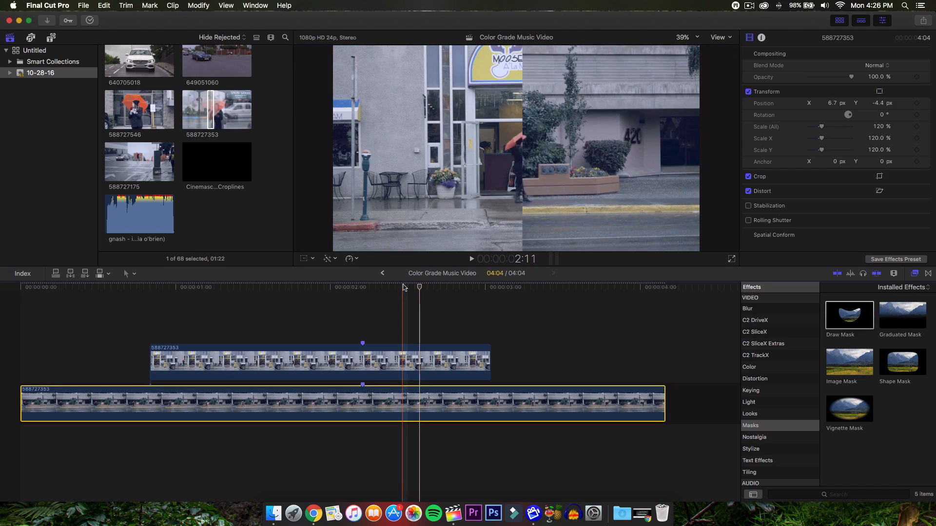
Preview the split from the start and blade the street clip where the shop clip begins
left_click(20, 287)
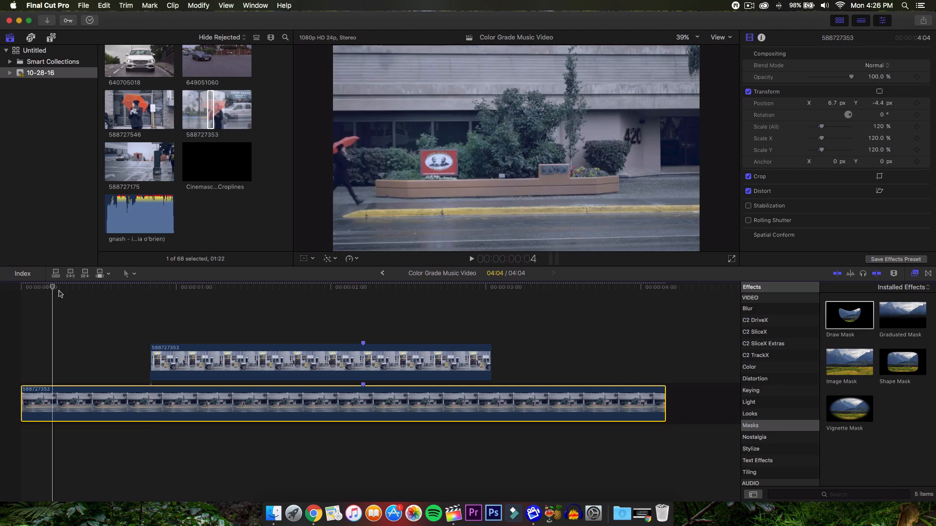
left_click(226, 287)
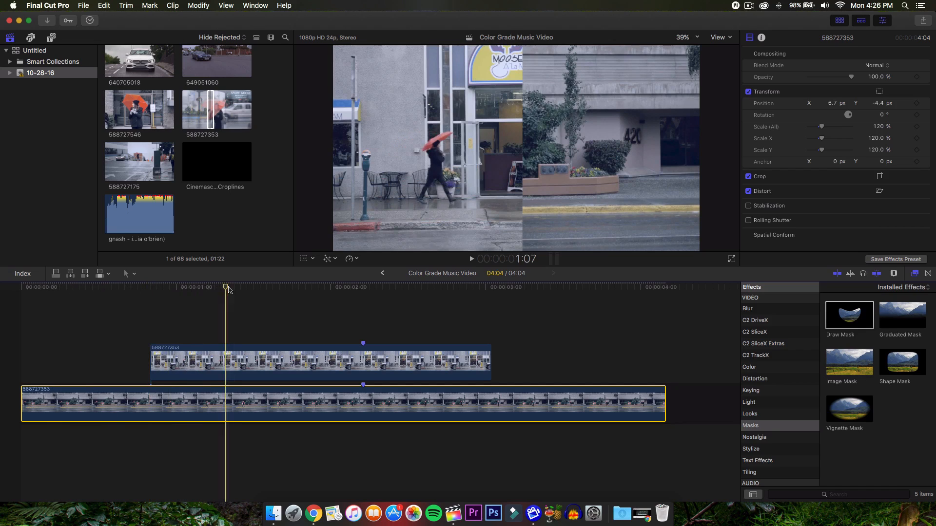
left_click(414, 287)
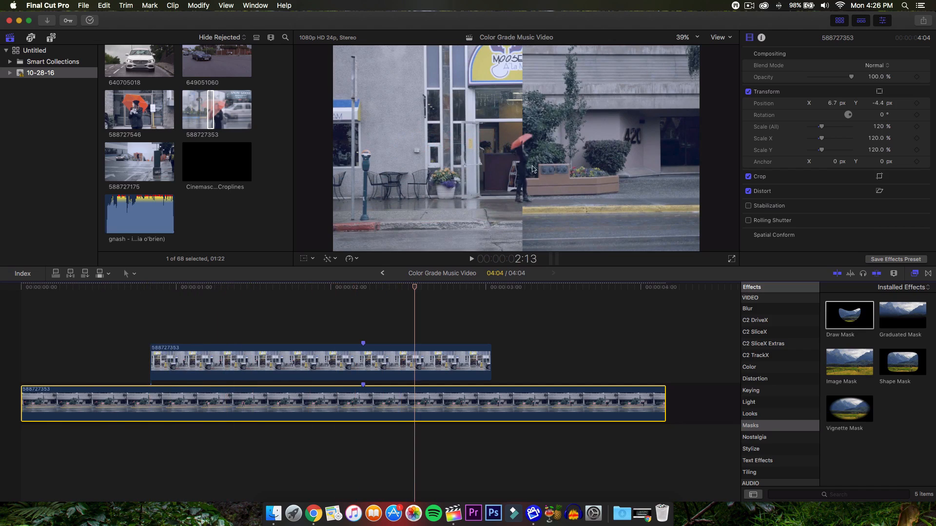
left_click(470, 258)
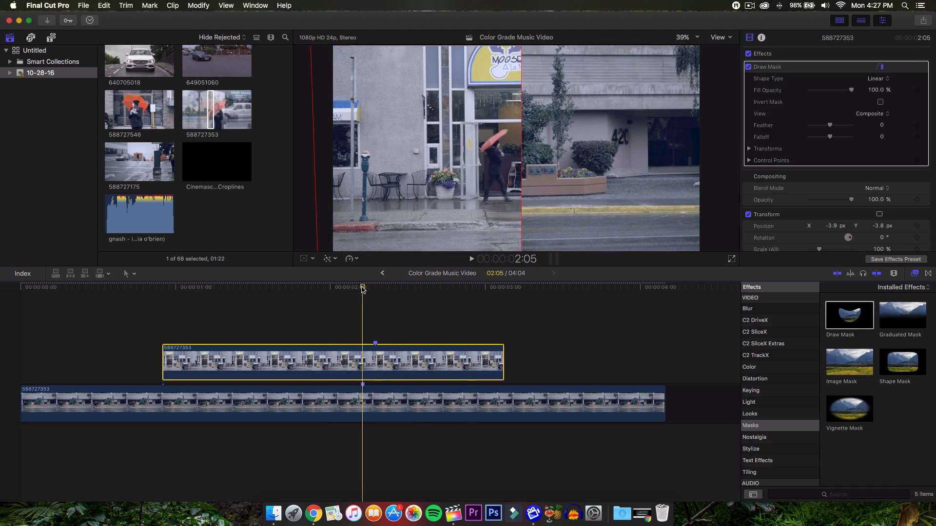
left_click(449, 287)
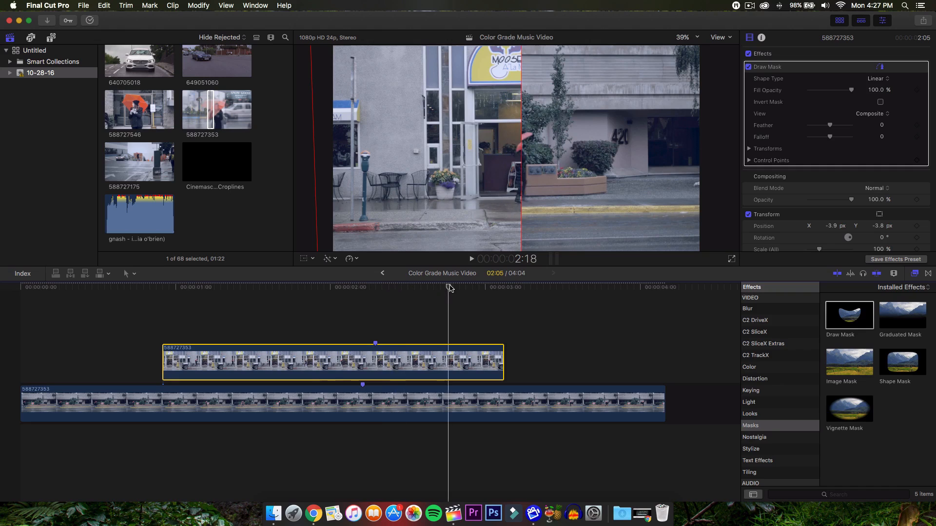
left_click(243, 287)
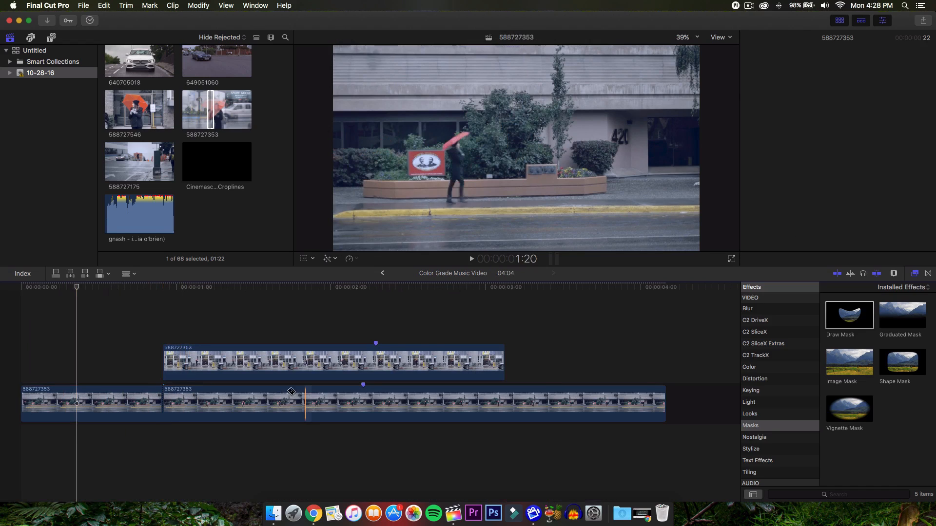
Delete the street footage before the cut so both clips start together at 0:00
left_click(90, 403)
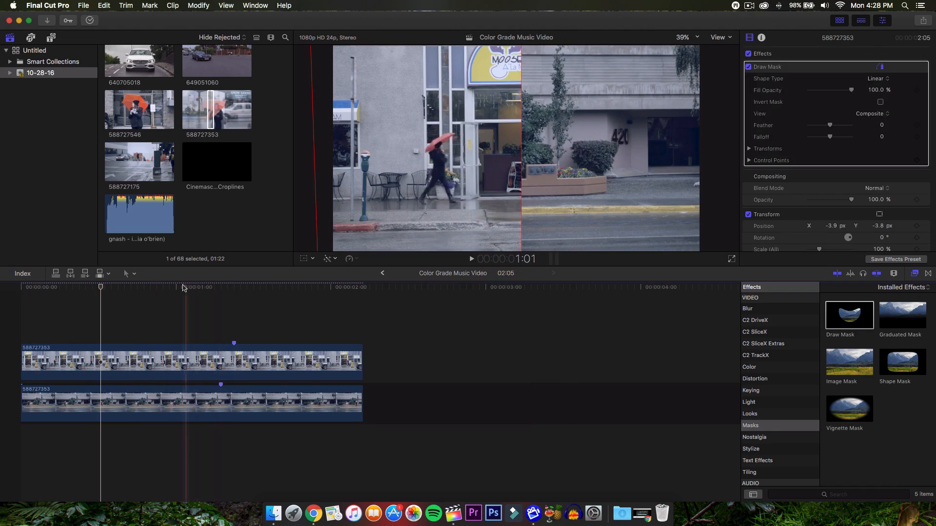
left_click(179, 287)
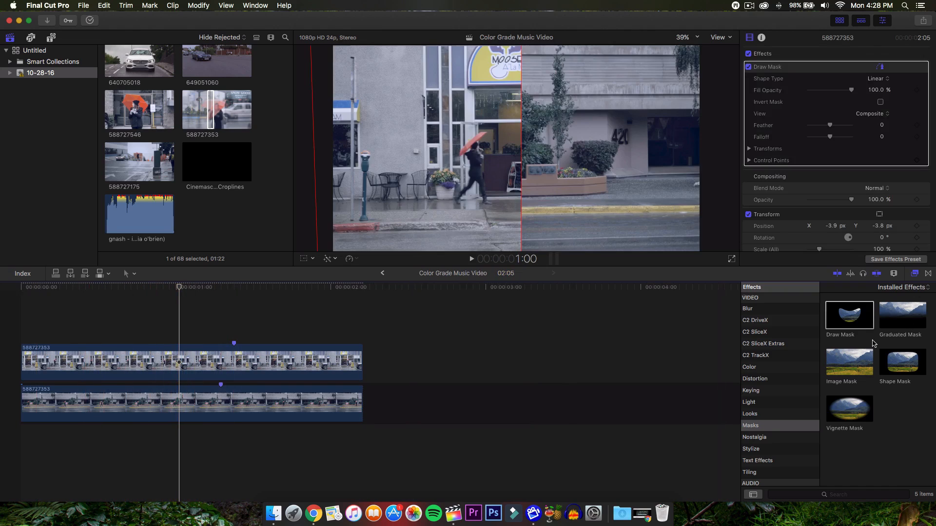
mouse_move(845, 349)
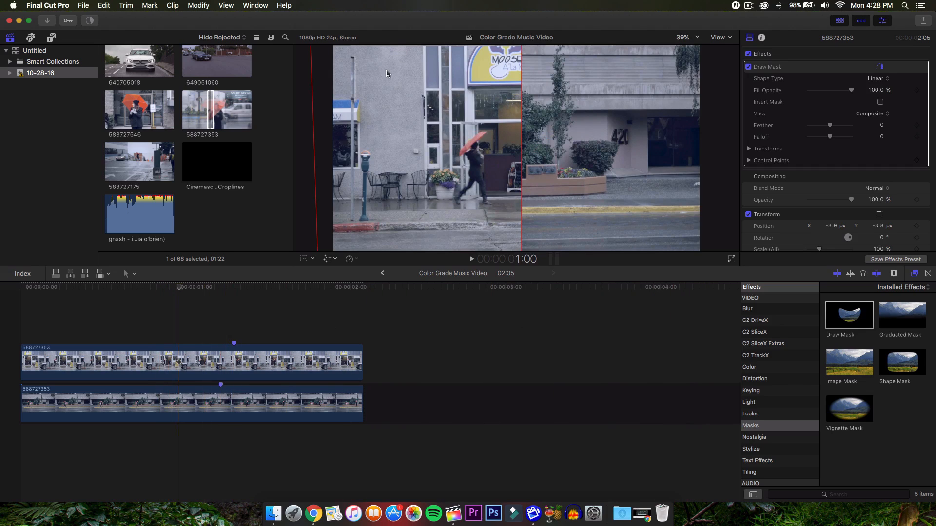
mouse_move(417, 123)
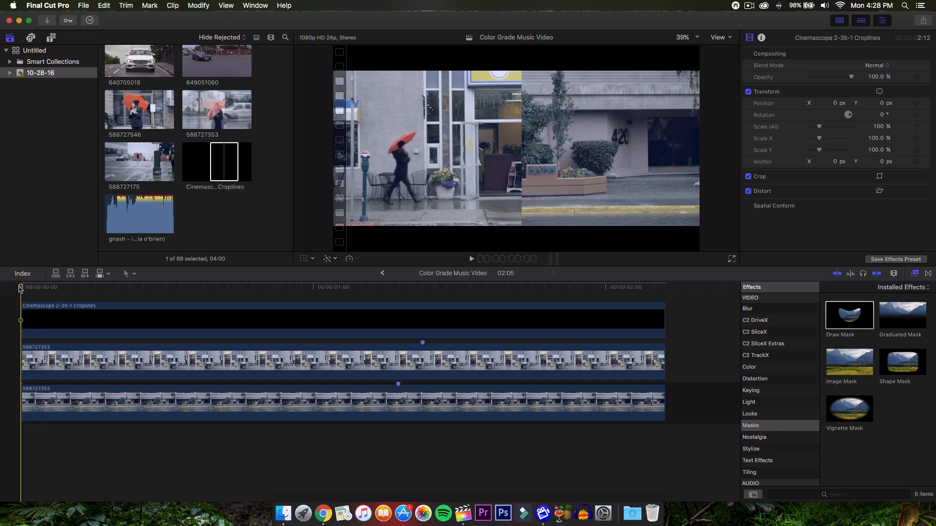
Select the shop clip and show the Stylize effects for the Handheld shake
left_click(269, 358)
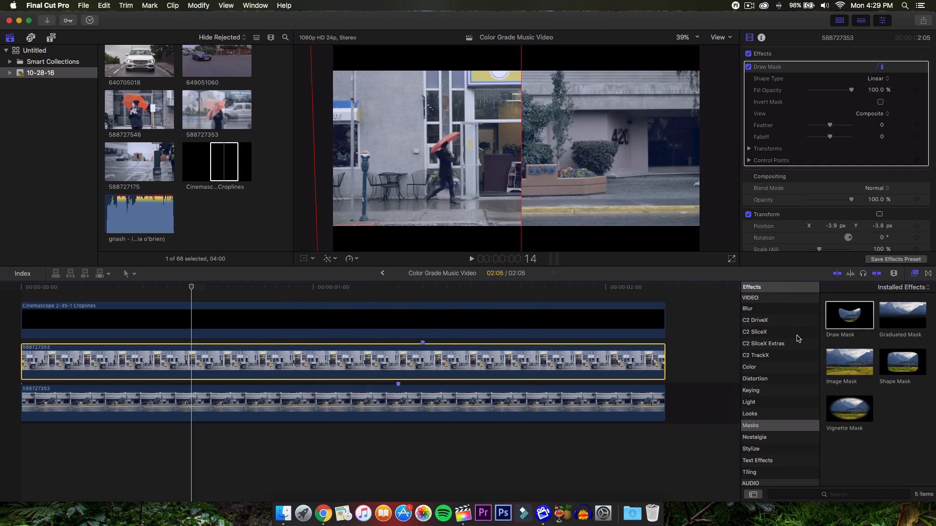
mouse_move(771, 428)
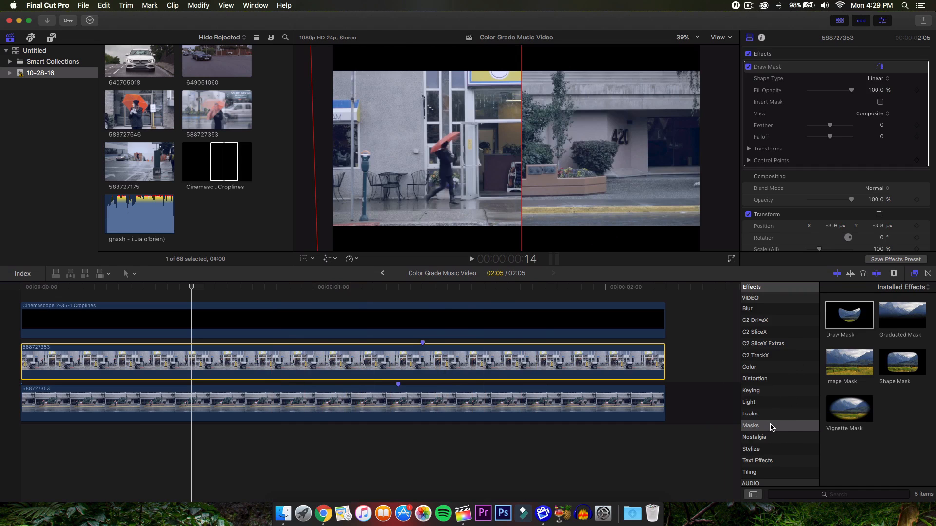
left_click(751, 449)
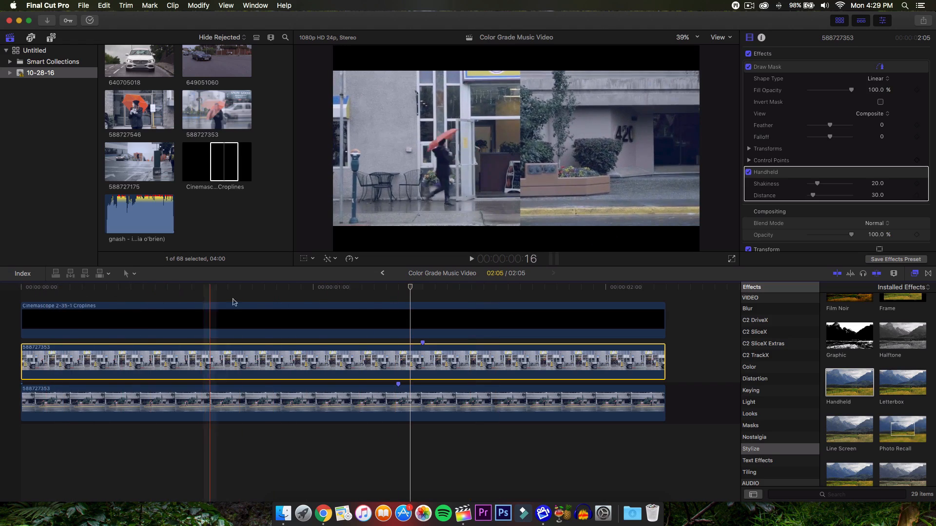
Show the Color effects category to add Color Correction to the masked shop clip
left_click(301, 363)
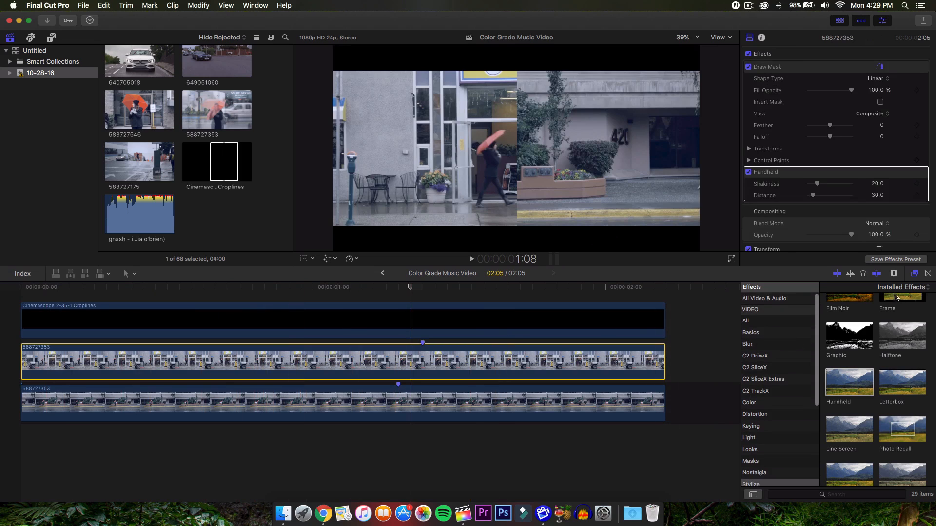
mouse_move(784, 377)
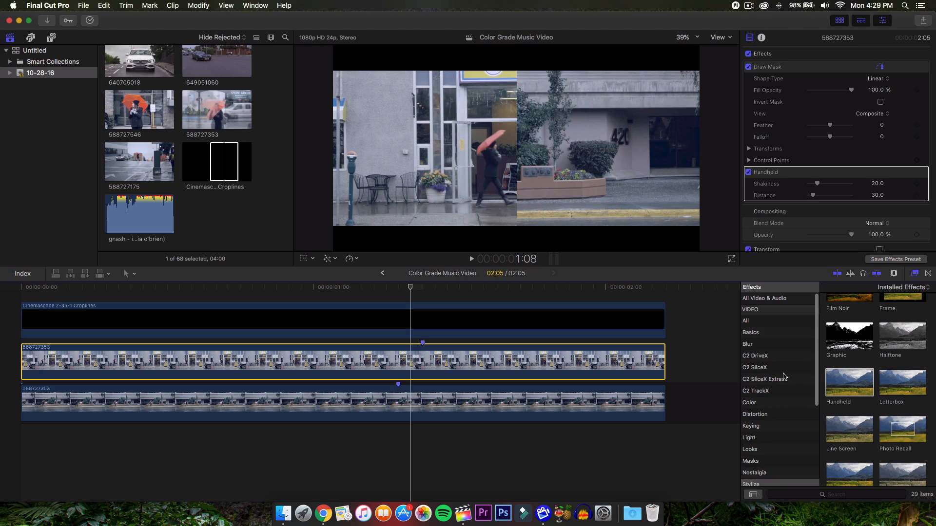
left_click(750, 402)
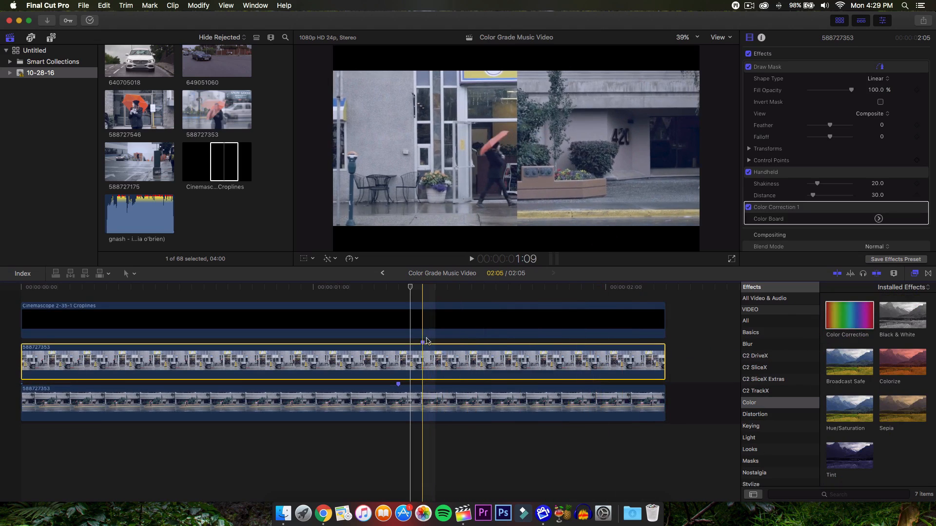
In the Color Board, tint the shop clip's shadows and push its midtones toward blue
left_click(370, 288)
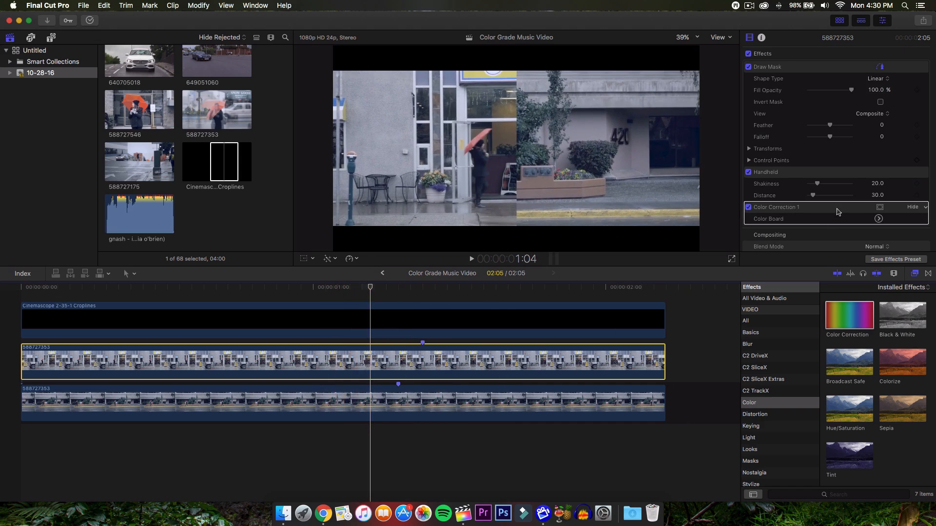
left_click(878, 218)
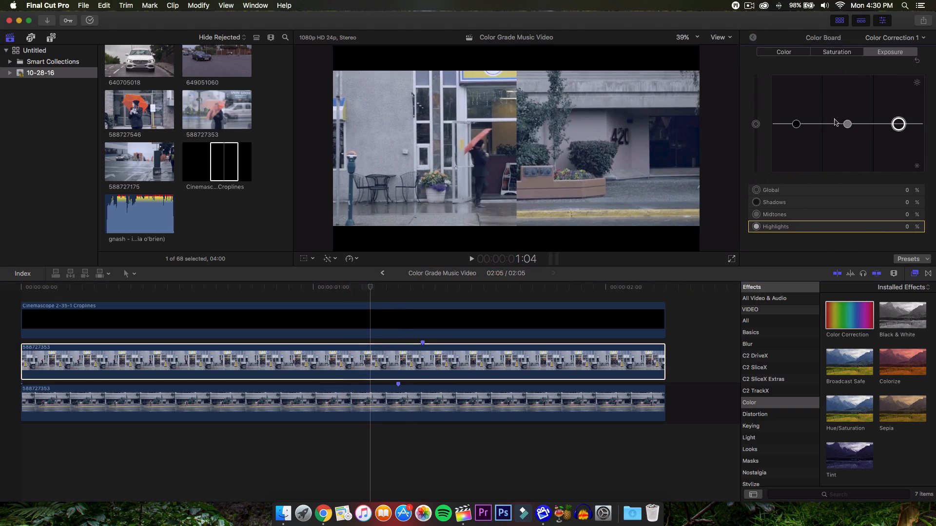
left_click(782, 52)
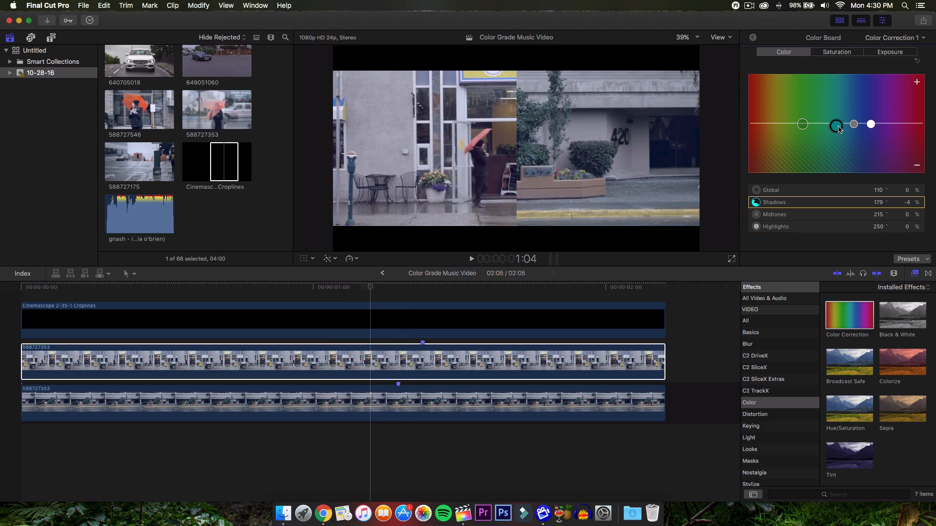
left_click_drag(836, 124, 832, 123)
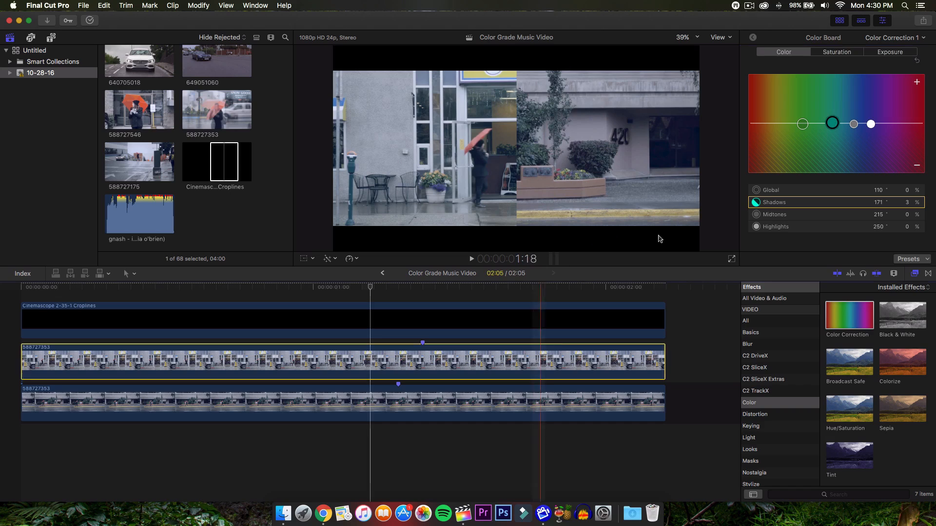
left_click_drag(832, 124, 834, 128)
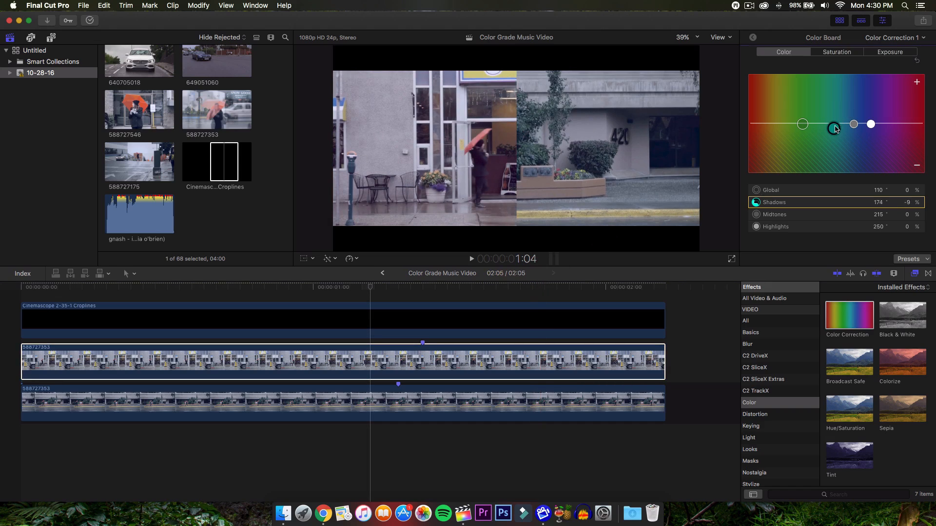
left_click_drag(870, 123, 869, 132)
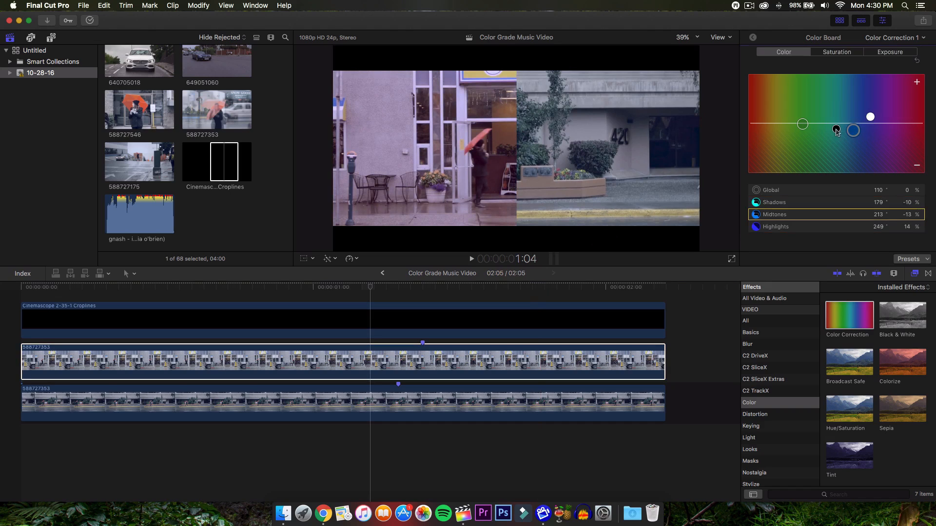
left_click_drag(836, 131, 839, 117)
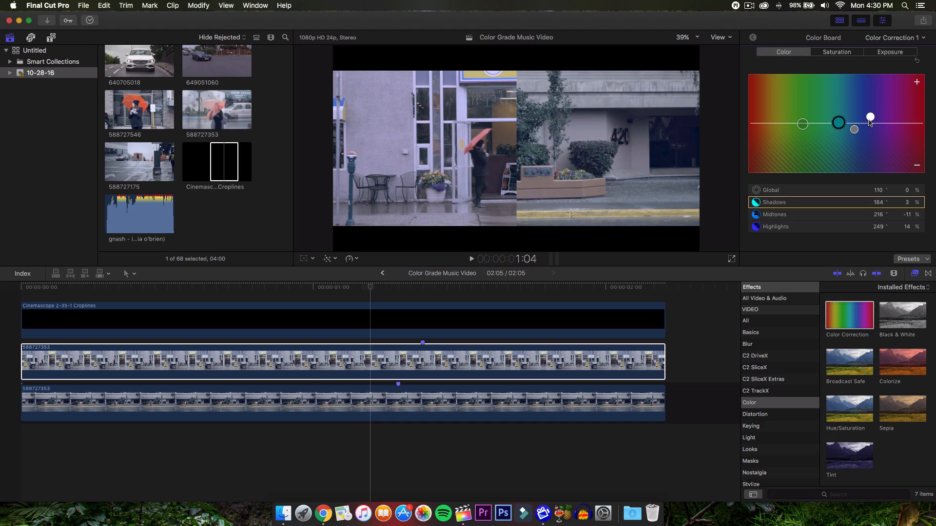
left_click_drag(870, 118, 861, 122)
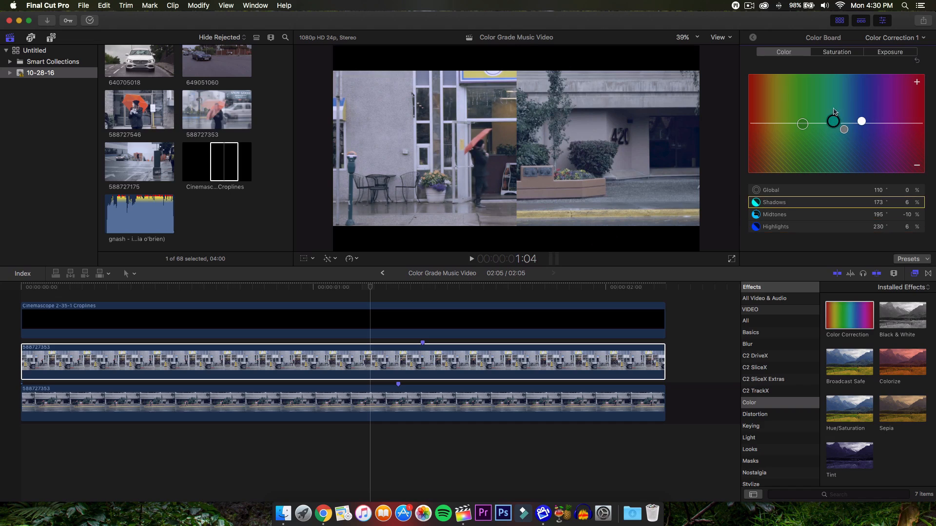
Check saturation, then slightly brighten the highlights on the Exposure board
left_click(837, 52)
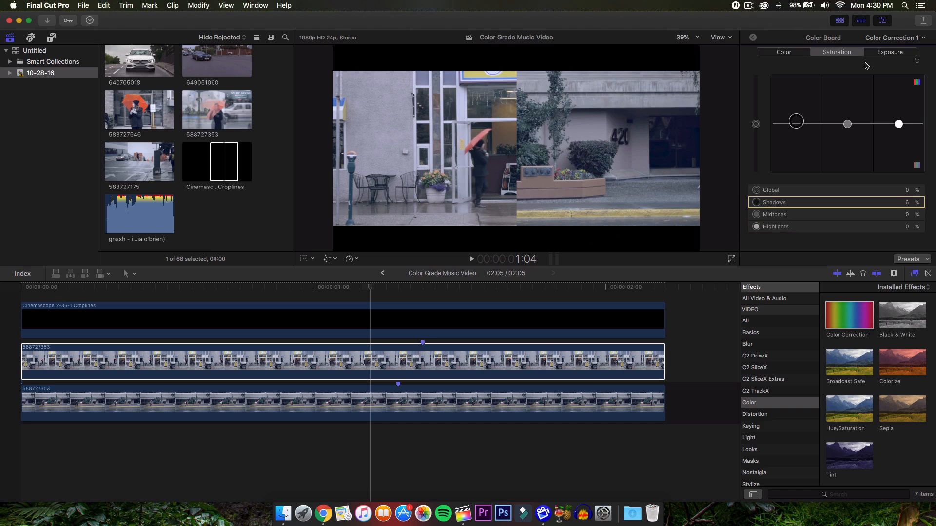
left_click(890, 52)
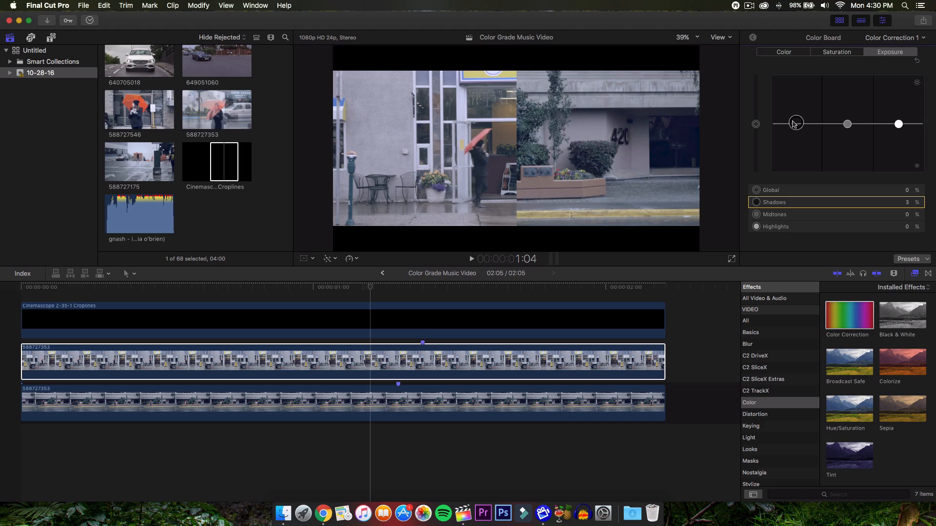
mouse_move(752, 124)
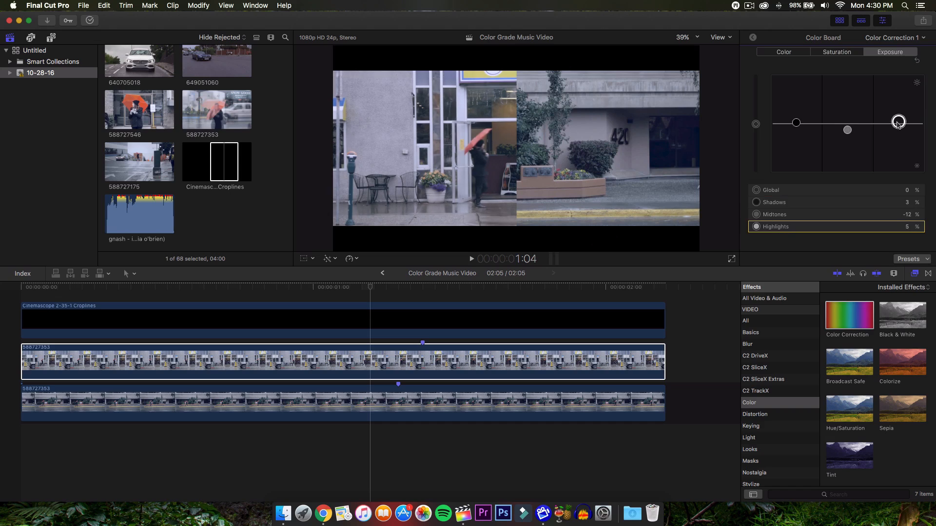
left_click_drag(898, 122, 899, 120)
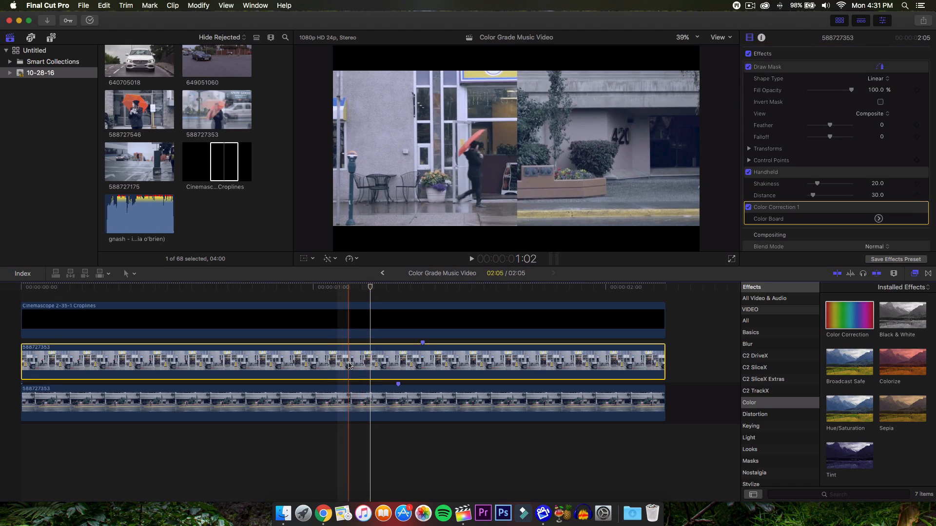
Paste Attributes onto the lower street clip with Draw Mask and Handheld unchecked
left_click(103, 5)
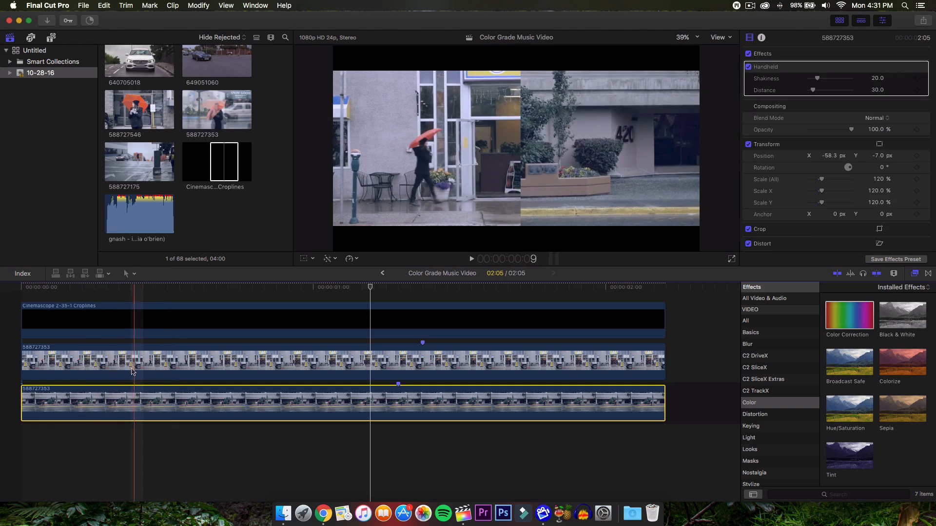
left_click(104, 5)
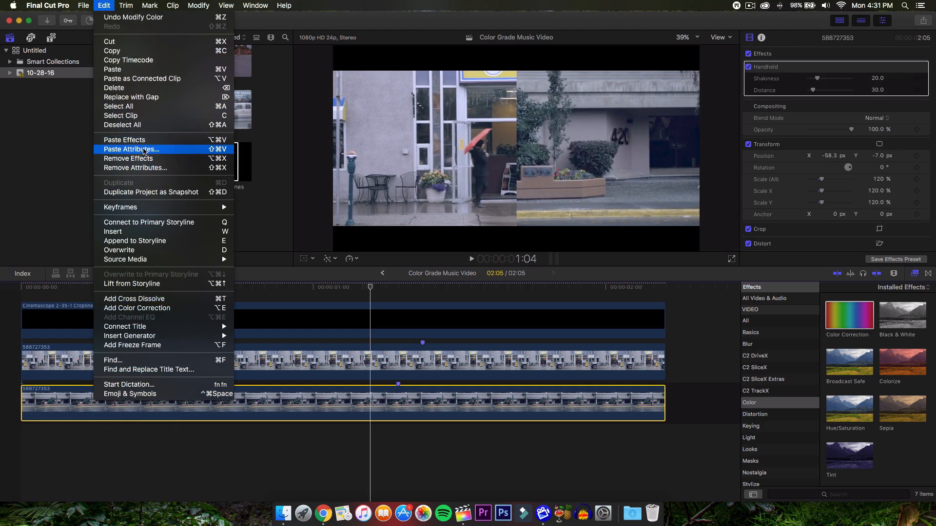
left_click(131, 149)
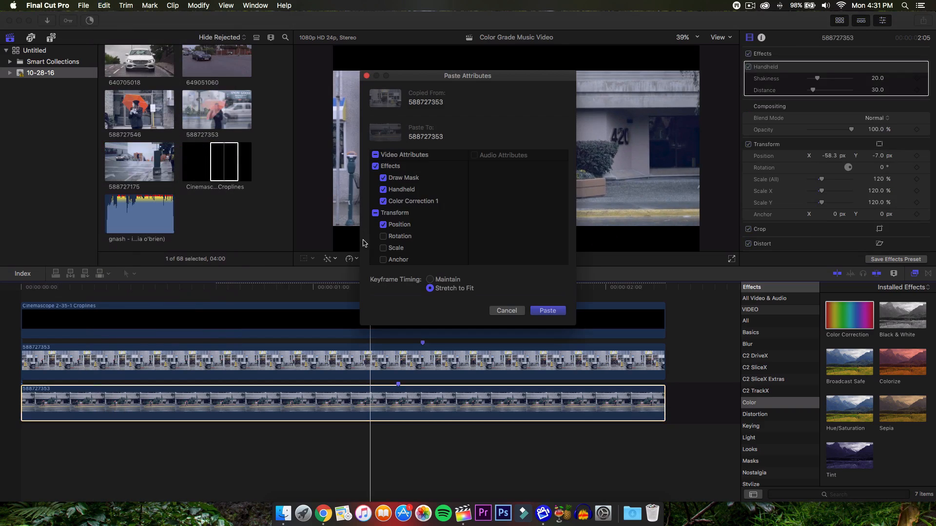
left_click(383, 190)
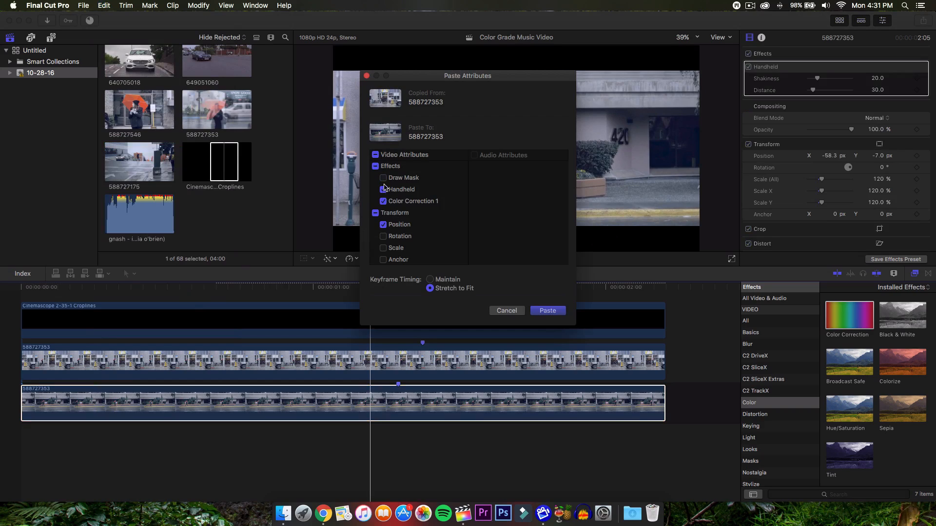
left_click(383, 189)
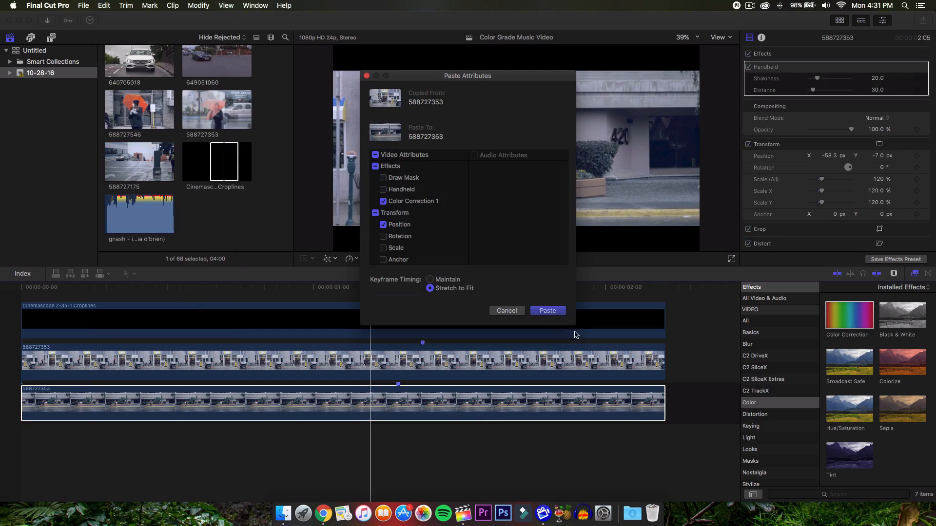
left_click(546, 311)
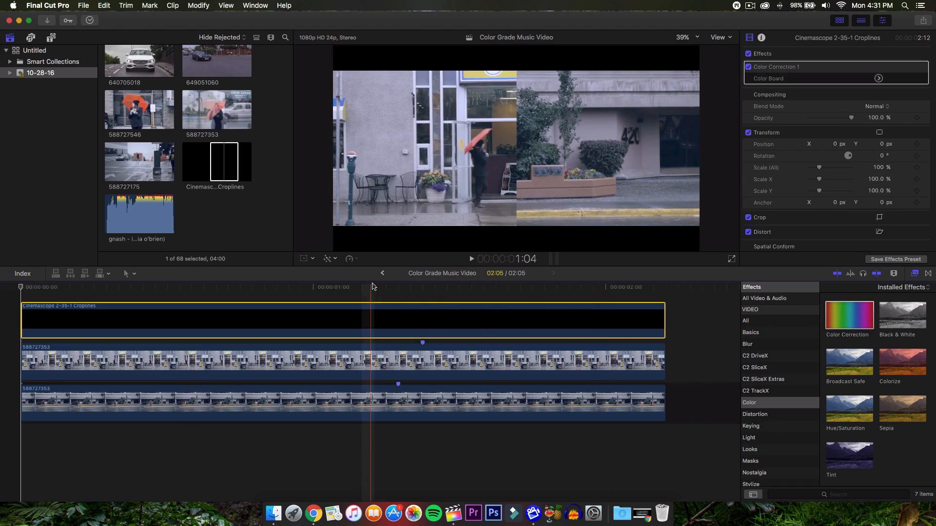
Raise the Cinemascope clip's exposure to shadows 5% and midtones 21% on its Color Board
left_click(878, 78)
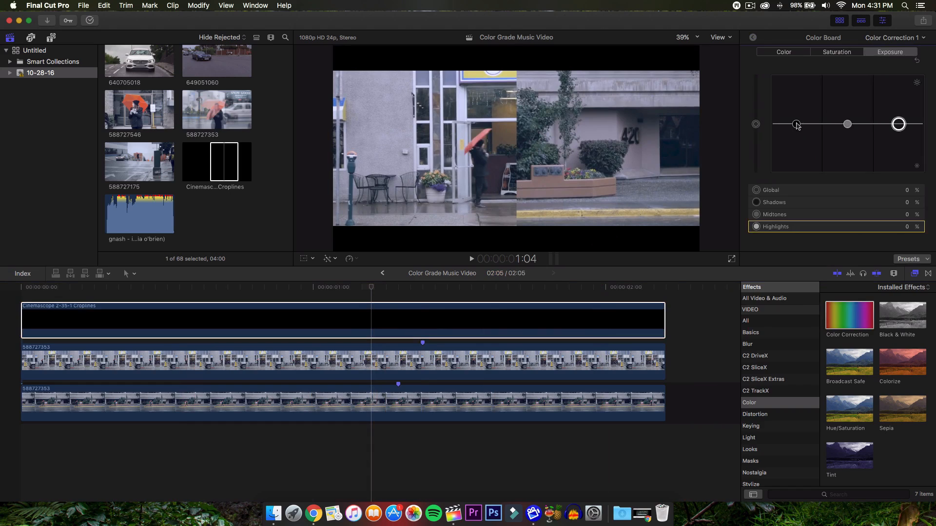
left_click_drag(796, 124, 796, 121)
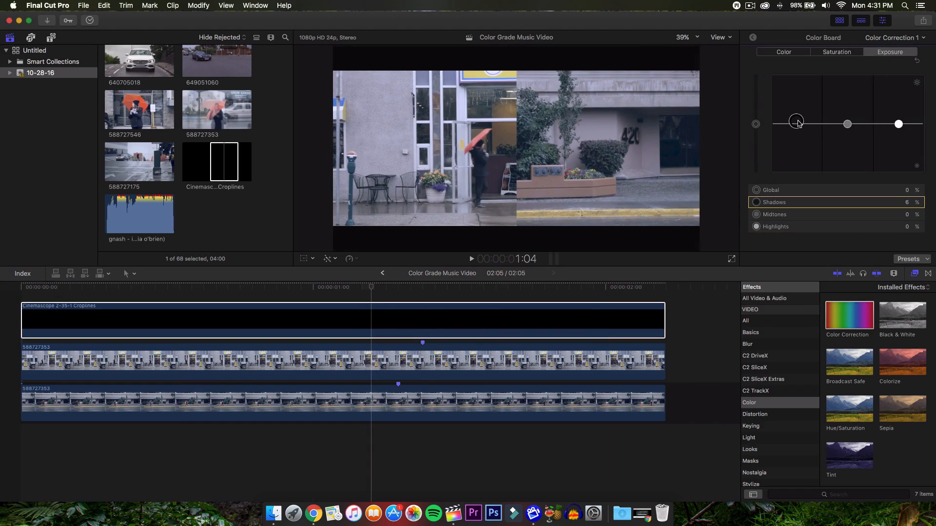
left_click_drag(800, 123, 796, 123)
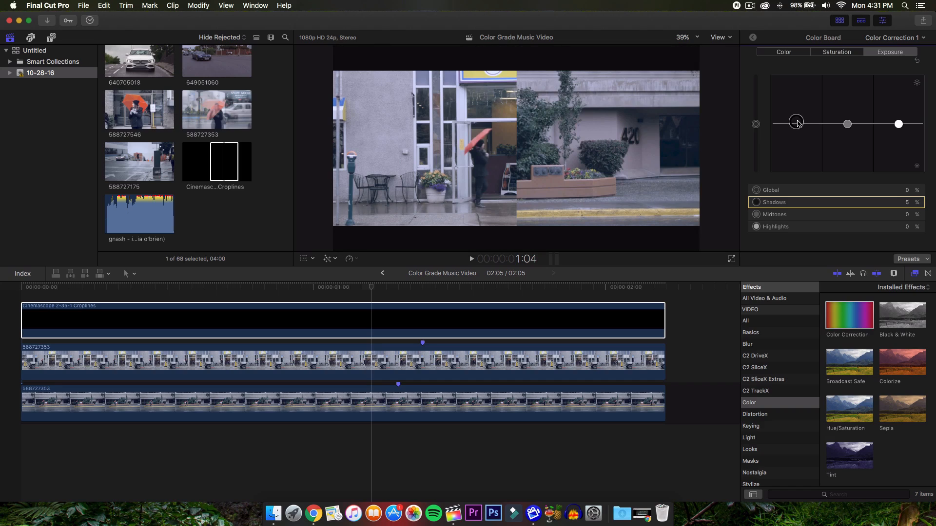
left_click_drag(796, 124, 796, 119)
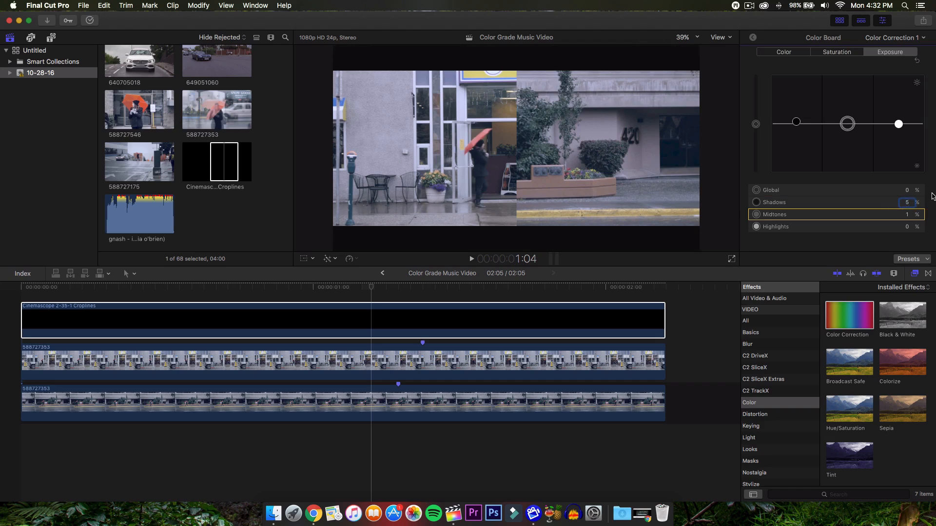
left_click_drag(848, 123, 847, 114)
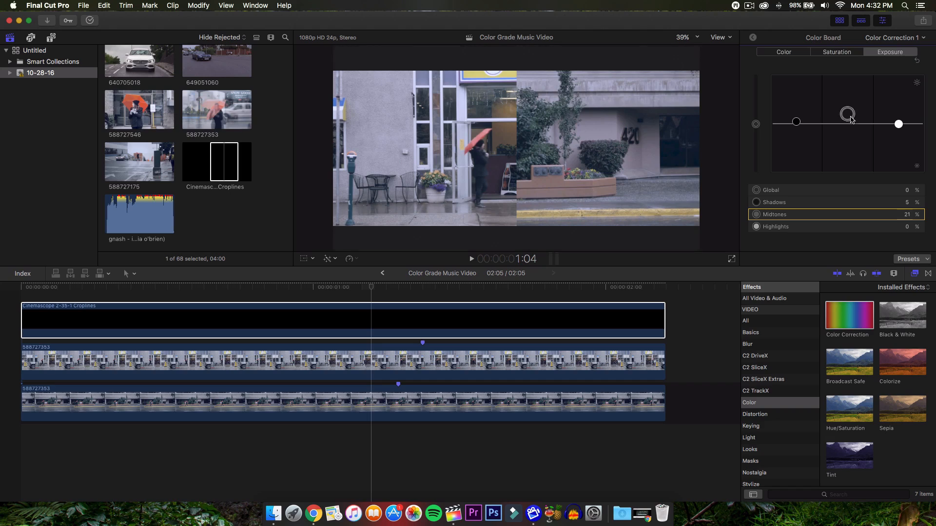
left_click_drag(847, 114, 847, 123)
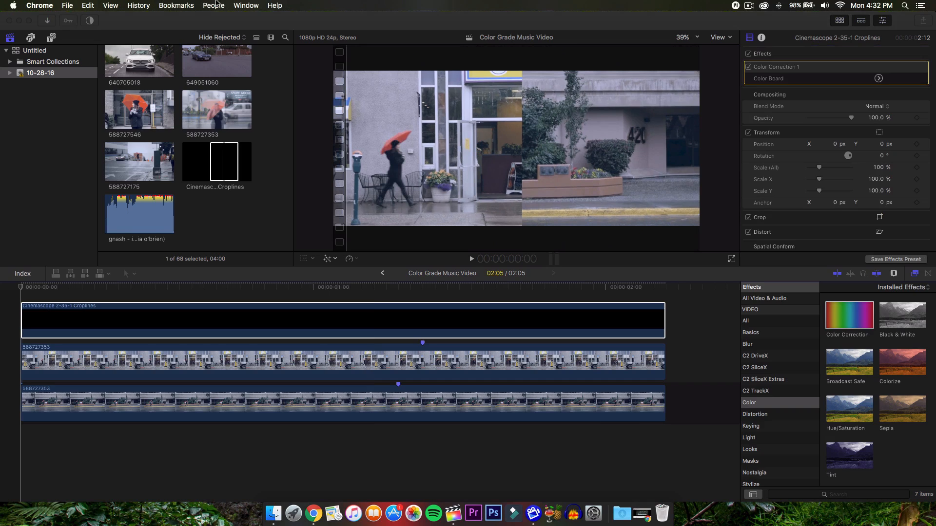
Refocus Final Cut Pro and play the finished split-screen project from the start to review it
left_click(198, 6)
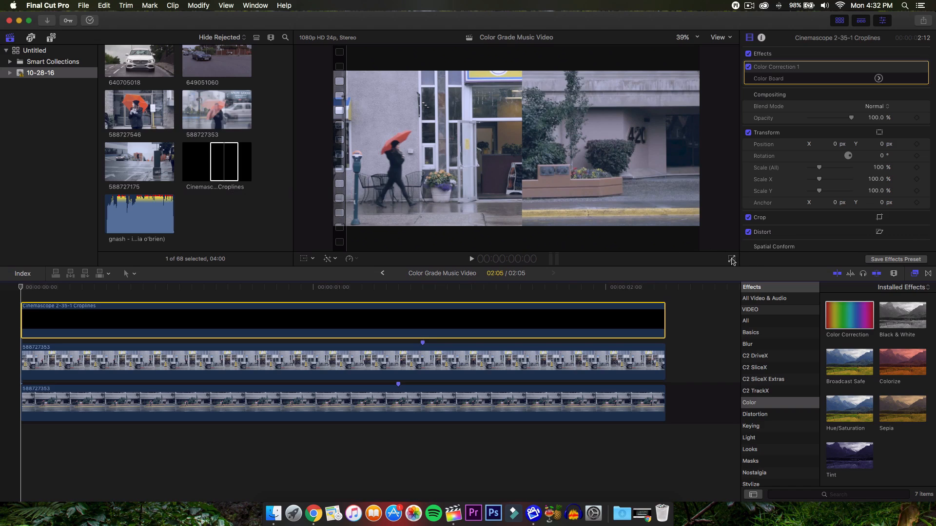
left_click(471, 258)
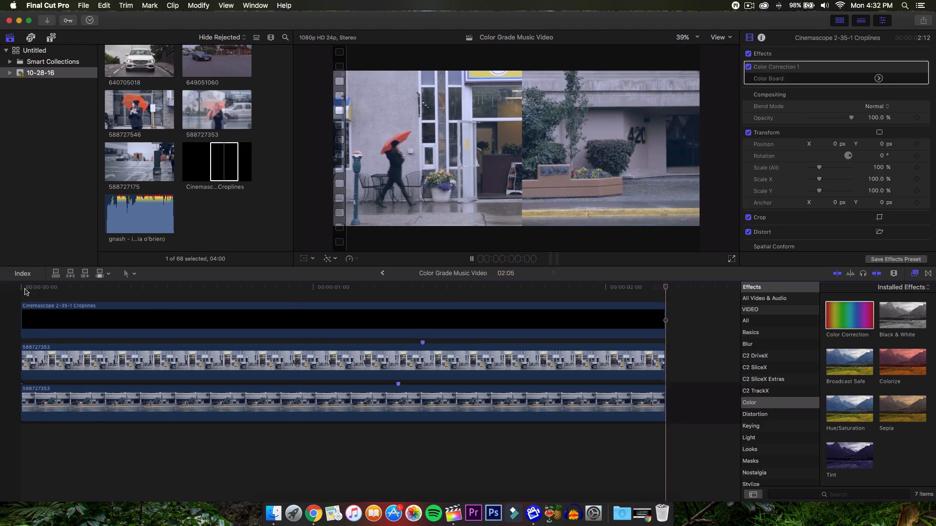